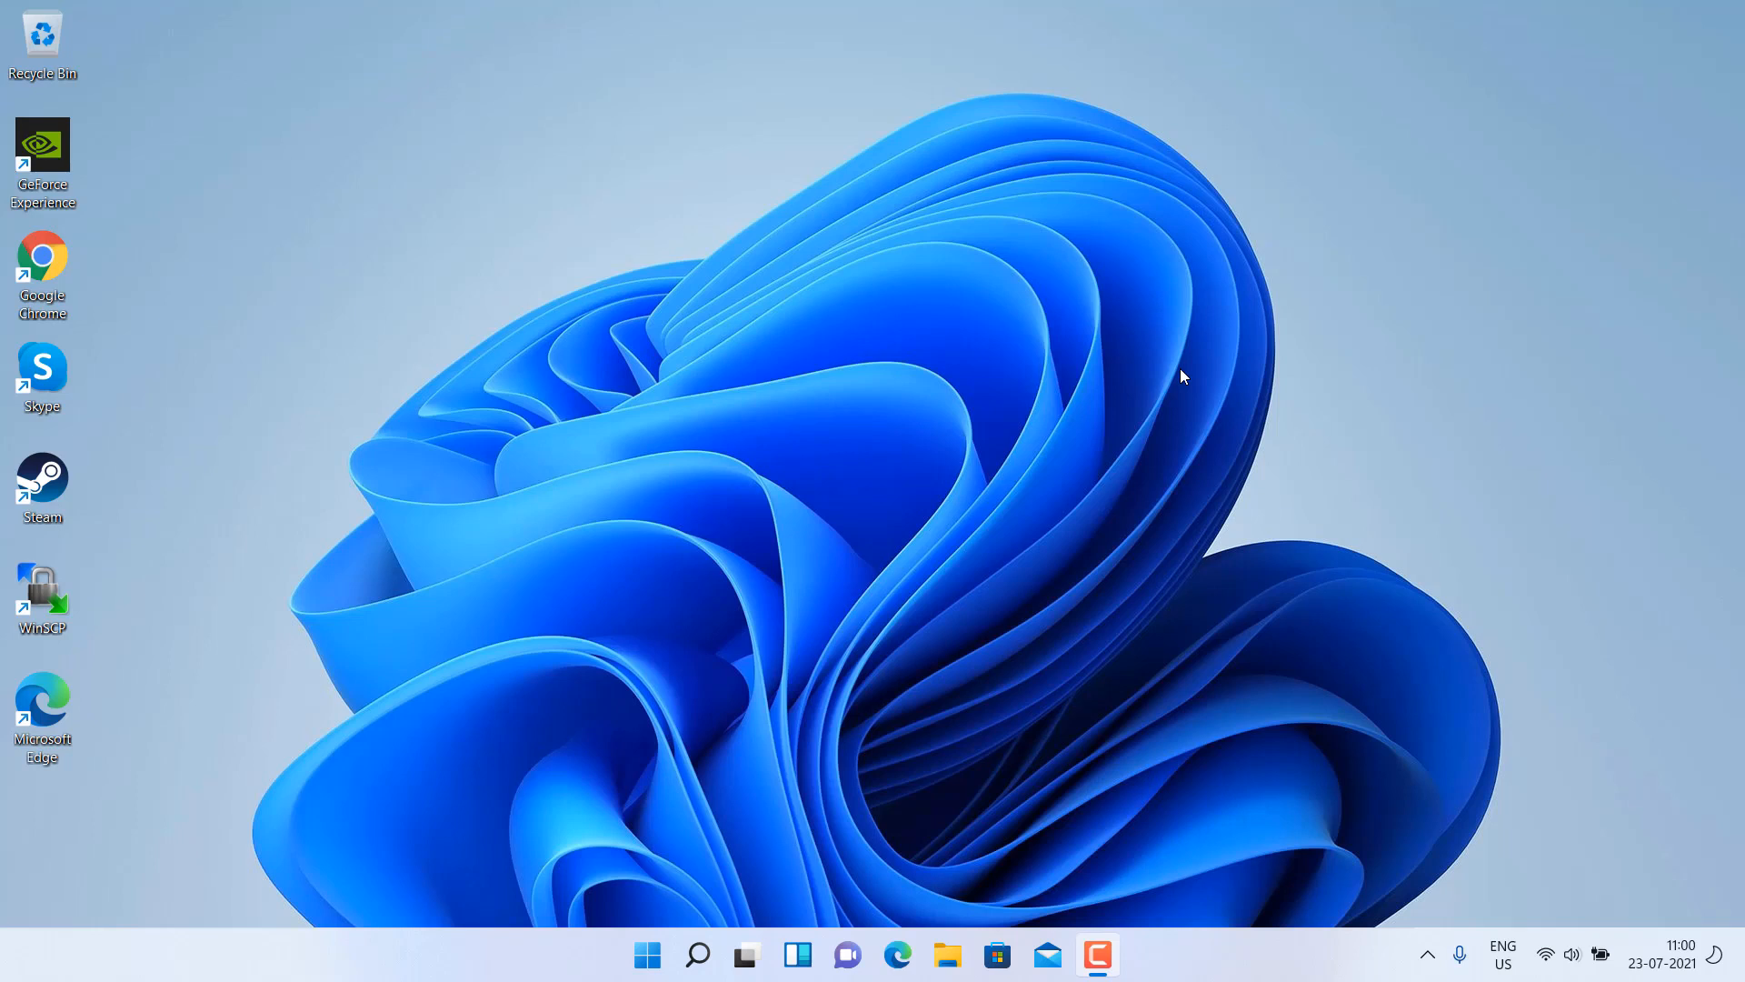
{"action": "mouse_move", "coordinate": [680, 476]}
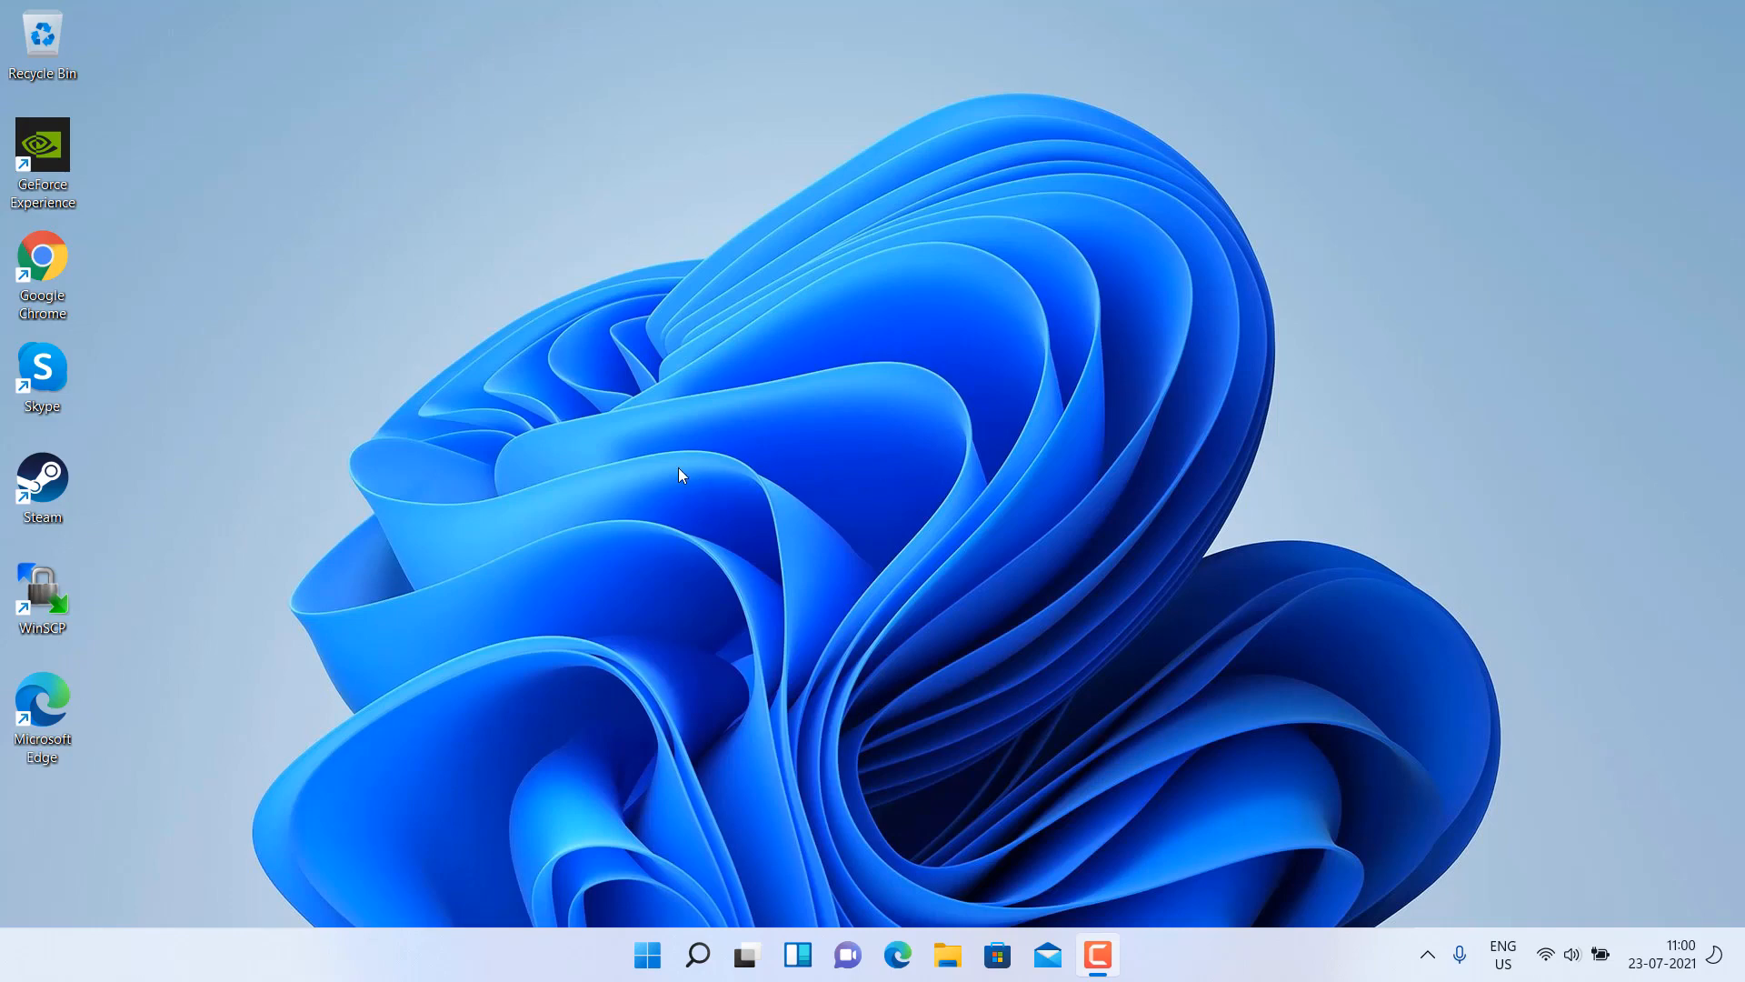
{"action": "mouse_move", "coordinate": [709, 837]}
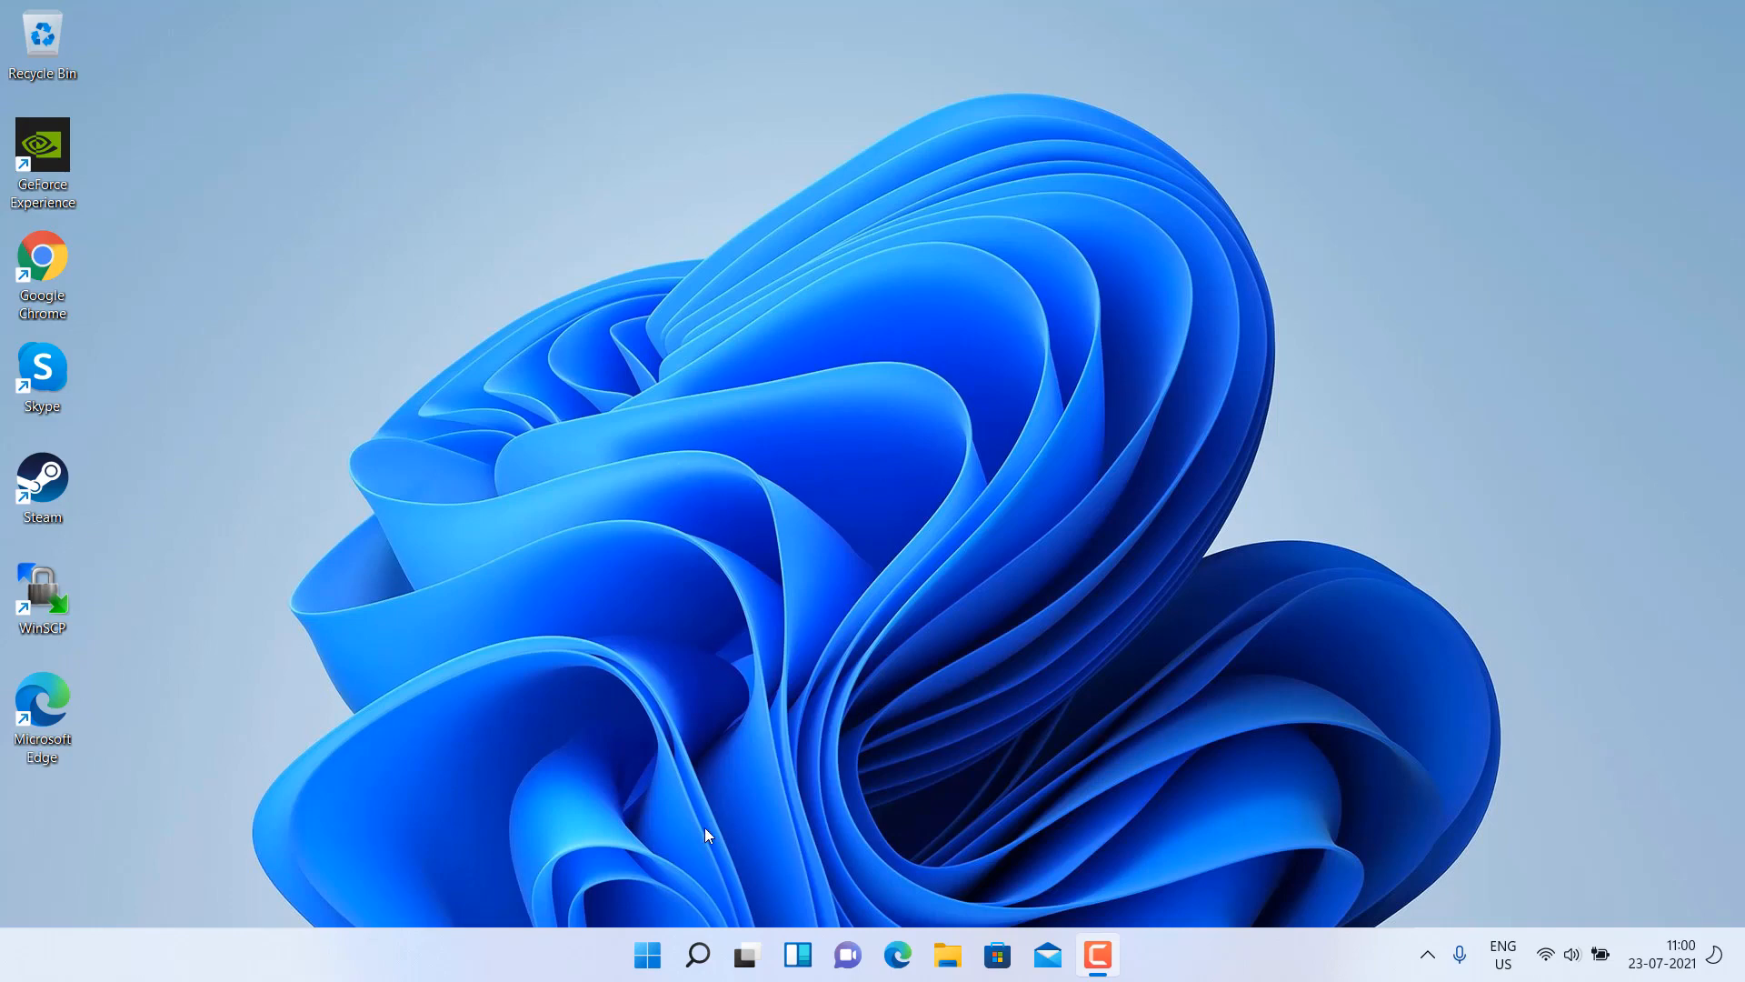
Launch Settings from the Start button's right-click menu and go to Privacy & security.
{"action": "right_click", "coordinate": [647, 953]}
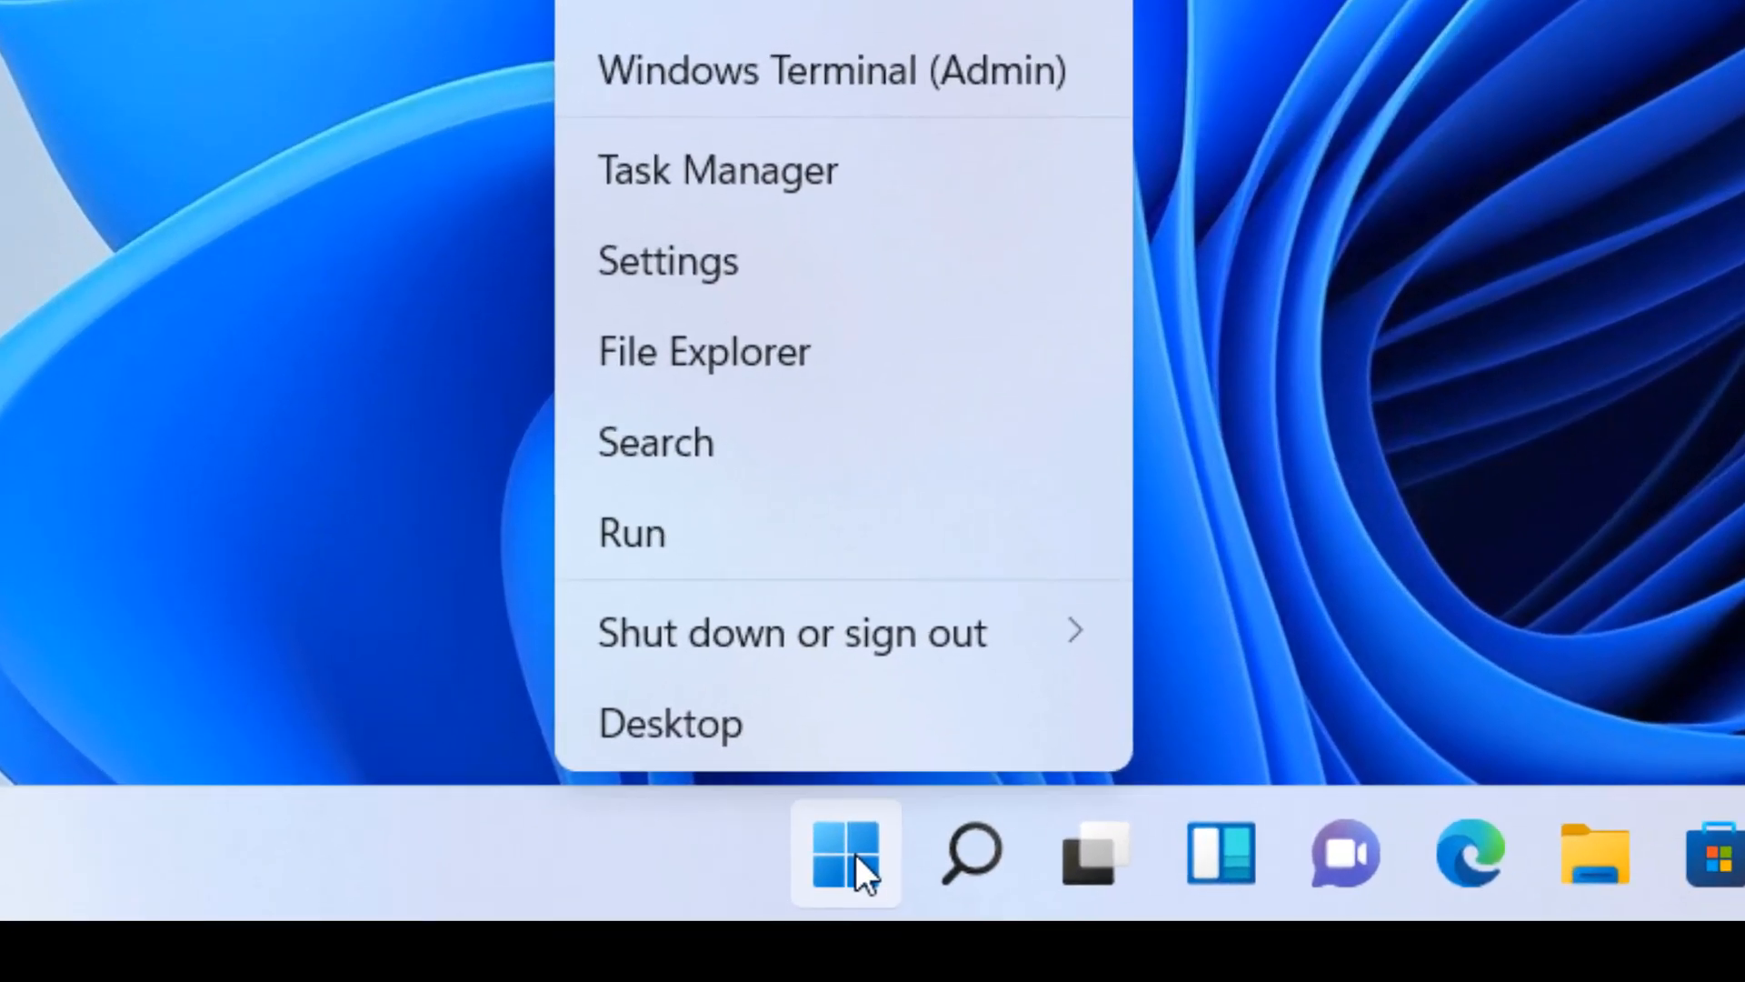
{"action": "left_click", "coordinate": [845, 854]}
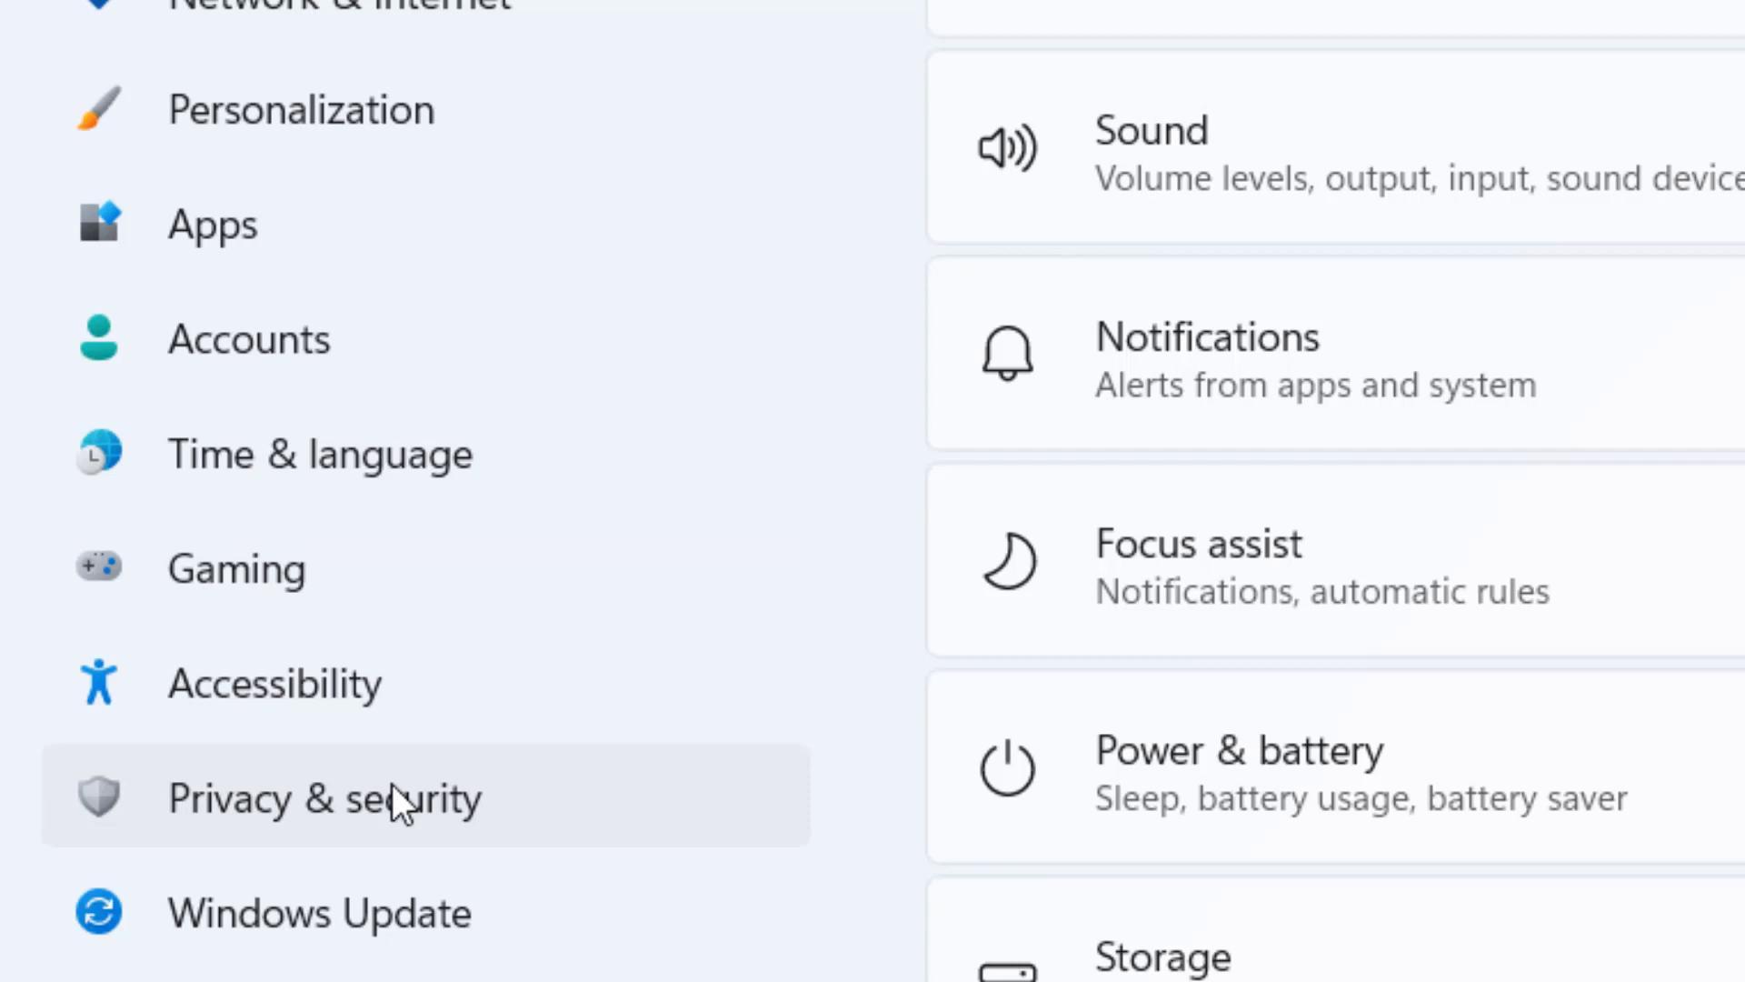
{"action": "mouse_move", "coordinate": [431, 833]}
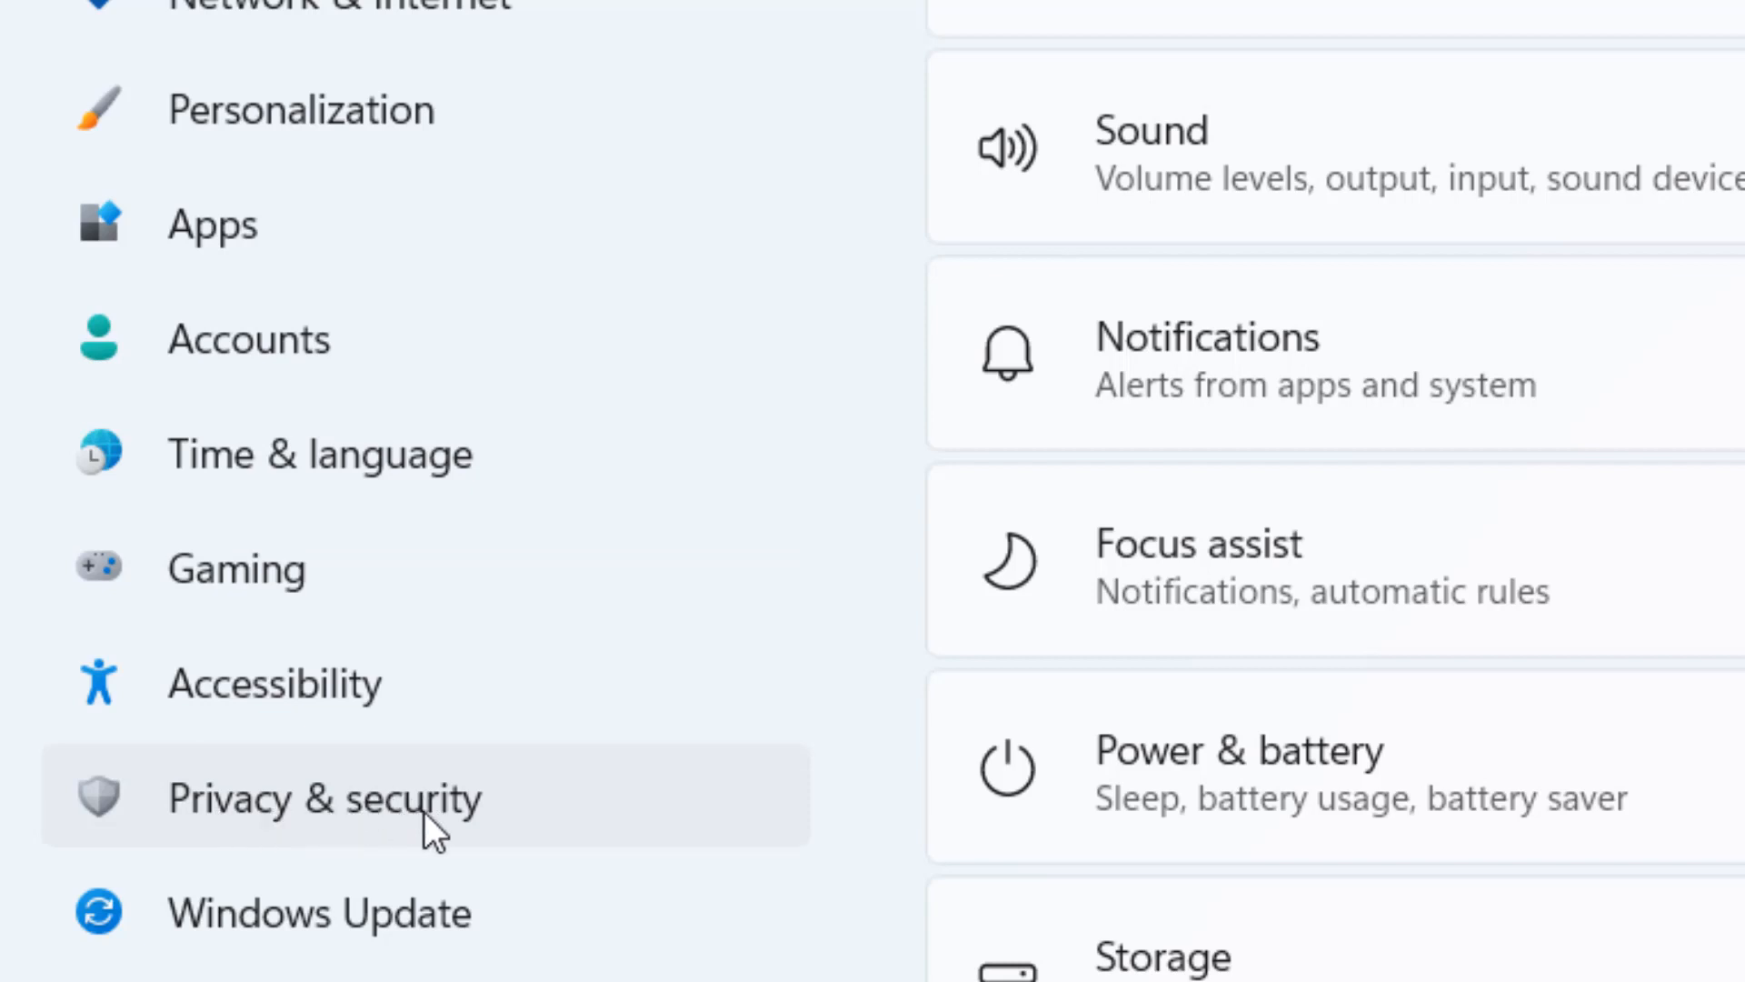
{"action": "left_click", "coordinate": [323, 797]}
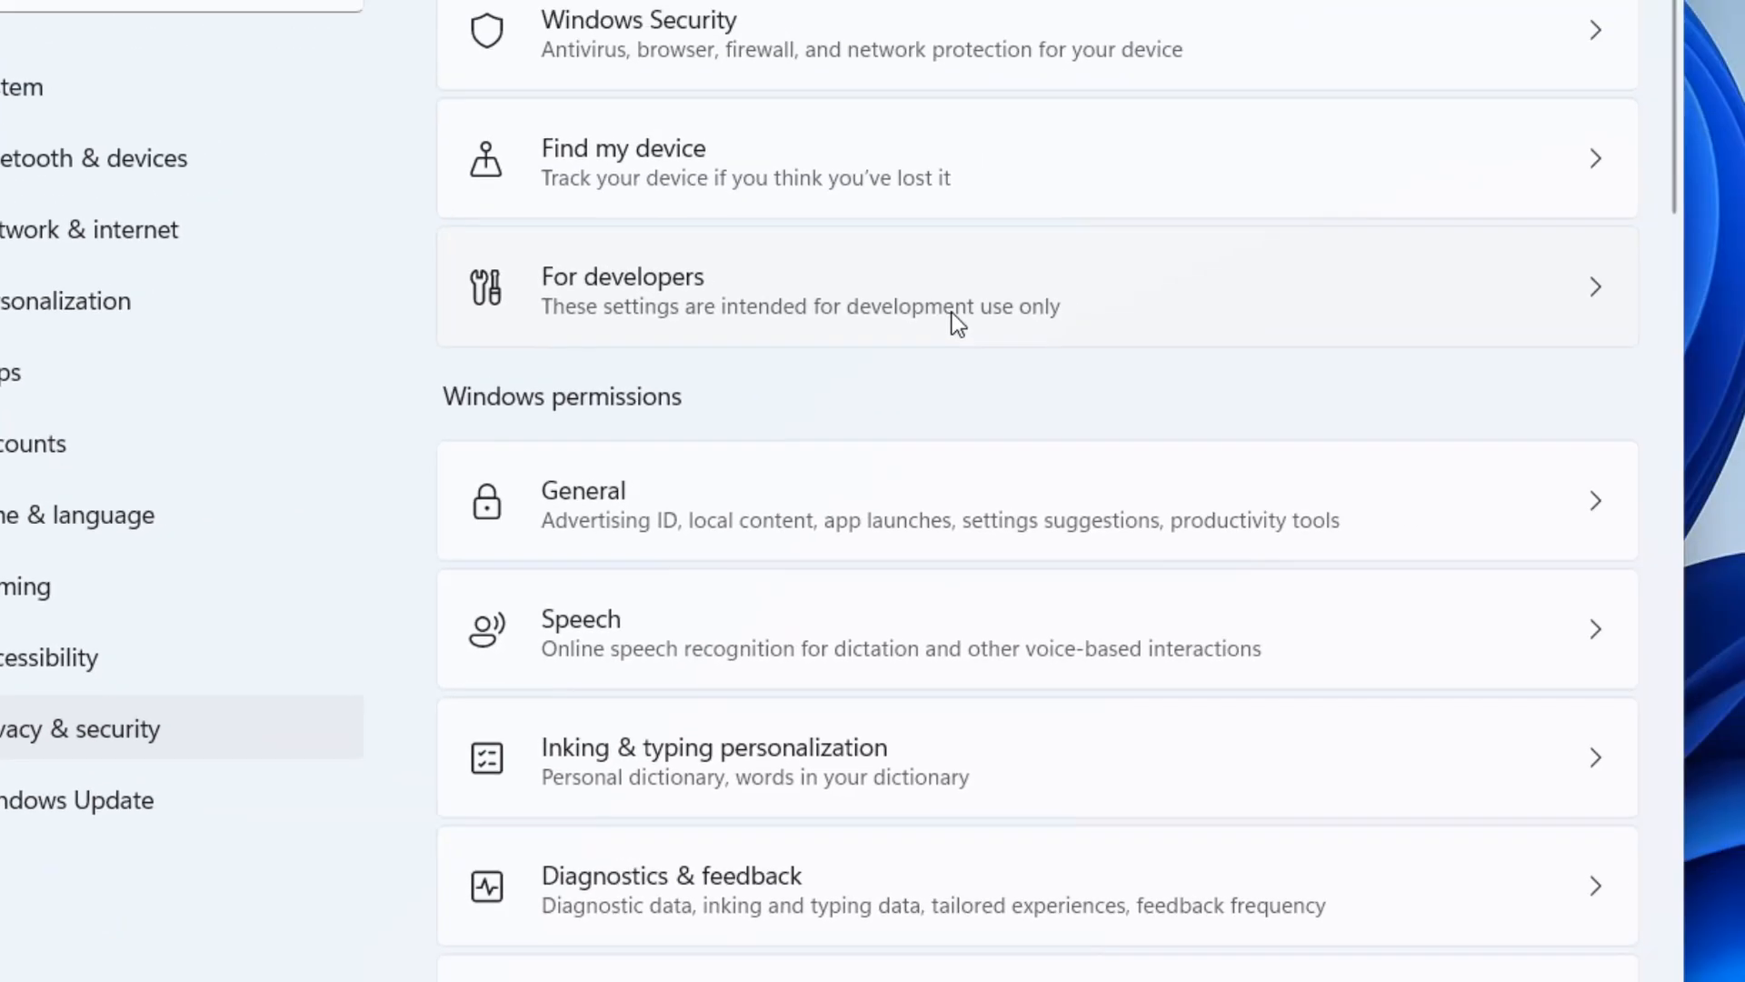
Turn Camera access on under App permissions and review which apps can use the camera.
{"action": "scroll", "scroll_direction": "down", "scroll_amount": 3}
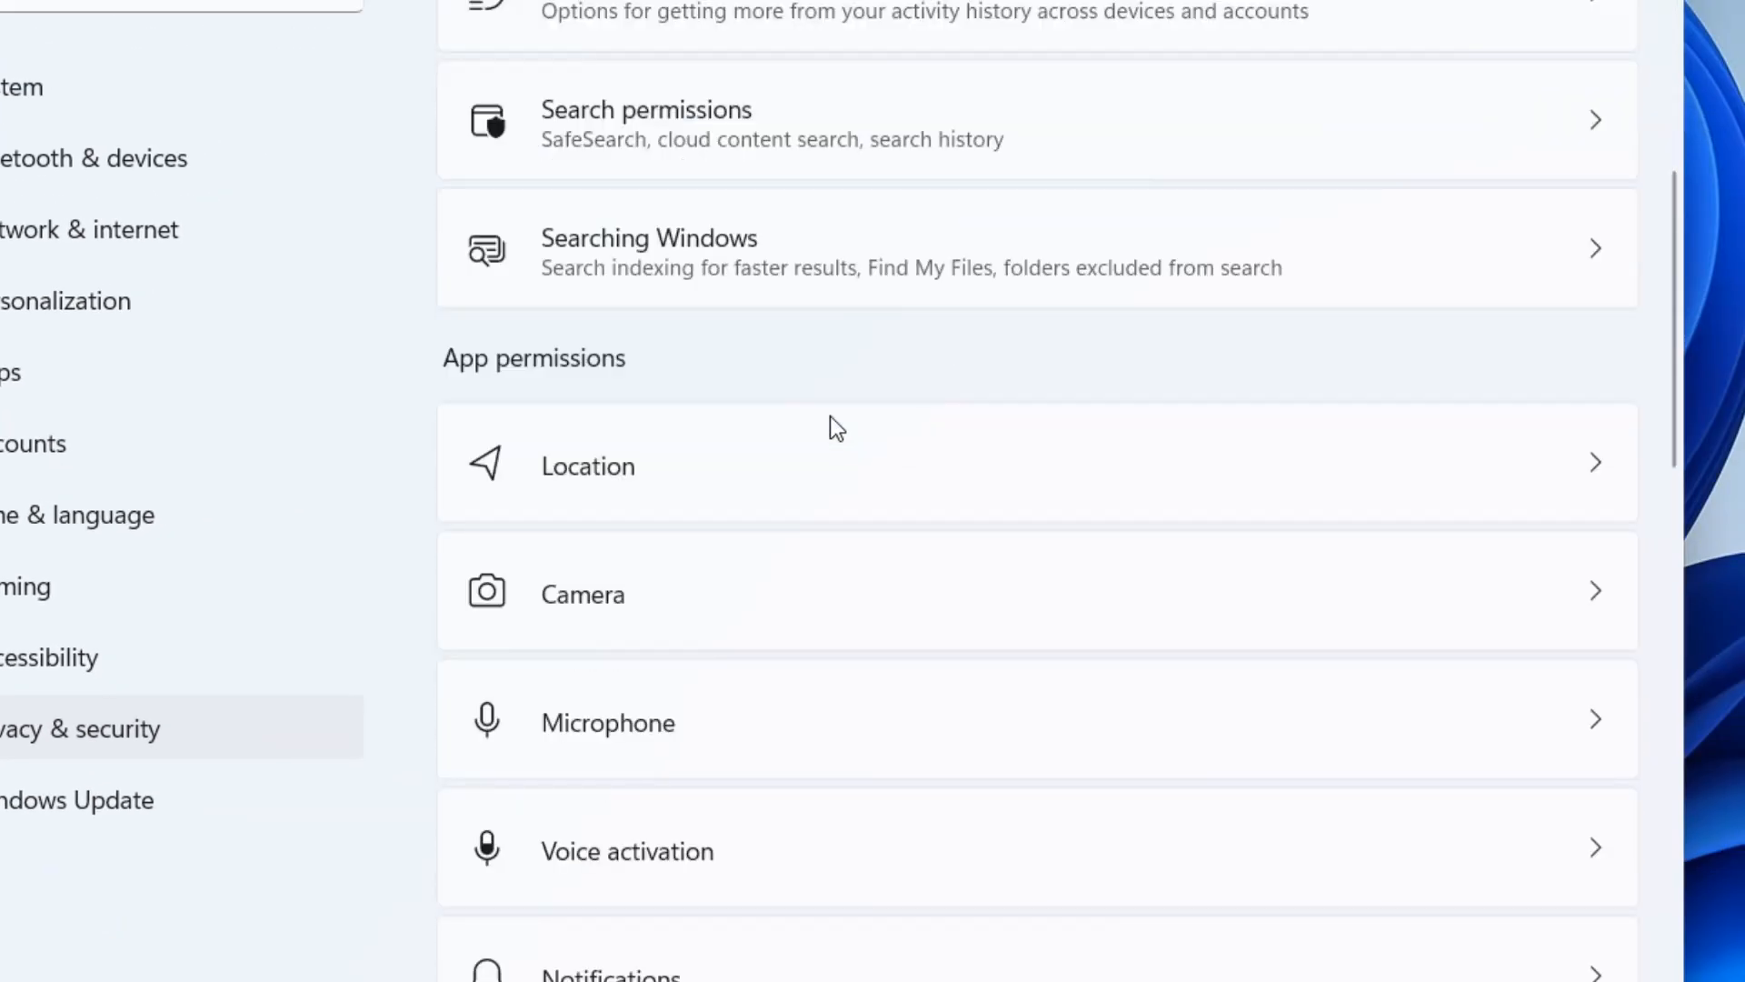
{"action": "mouse_move", "coordinate": [1602, 611]}
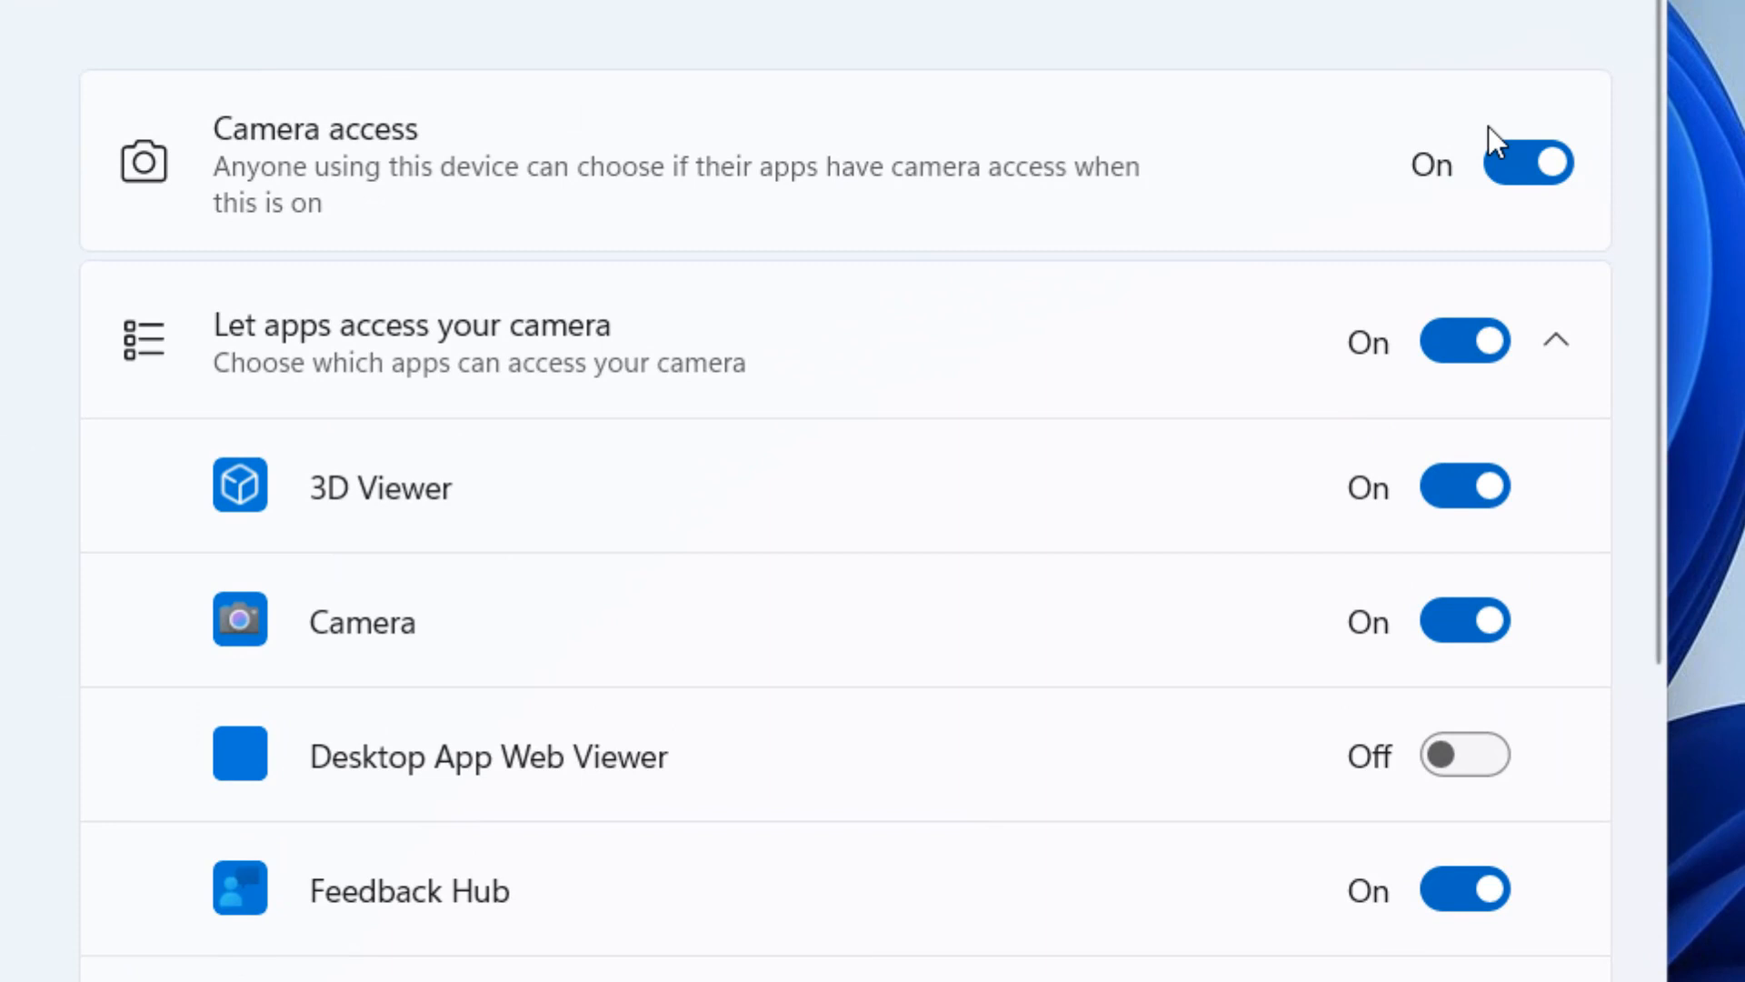
{"action": "left_click", "coordinate": [1527, 162]}
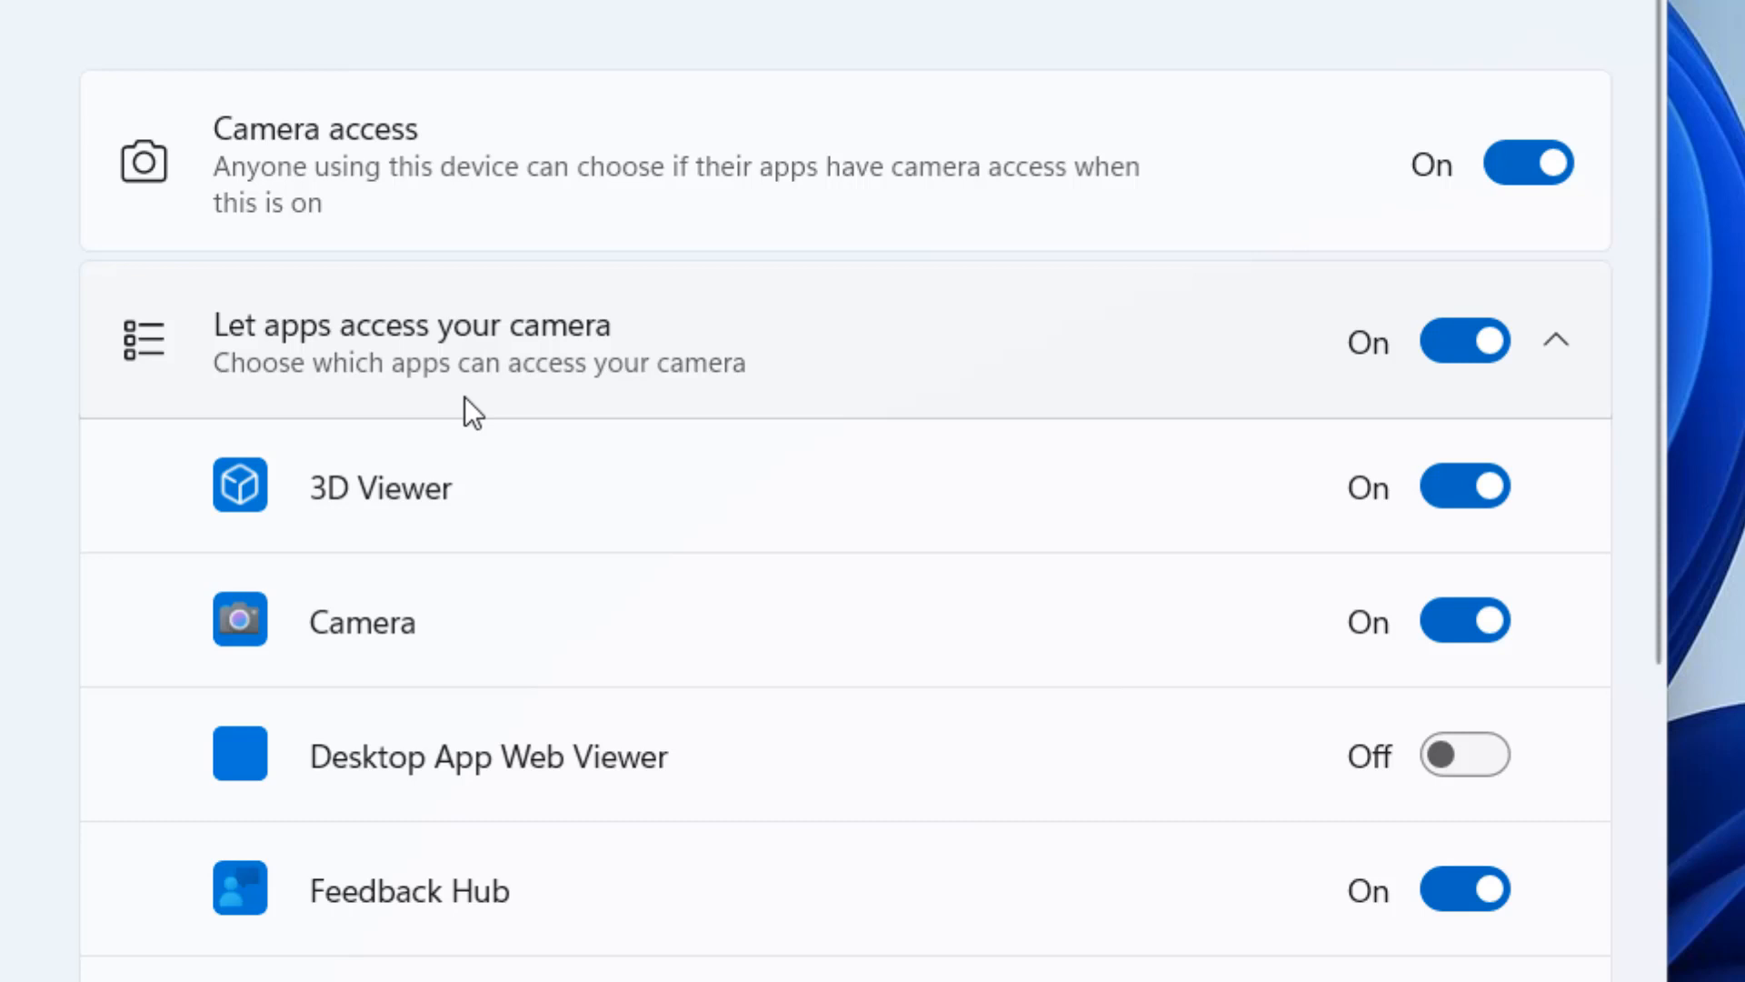
{"action": "scroll", "scroll_direction": "down", "scroll_amount": 3}
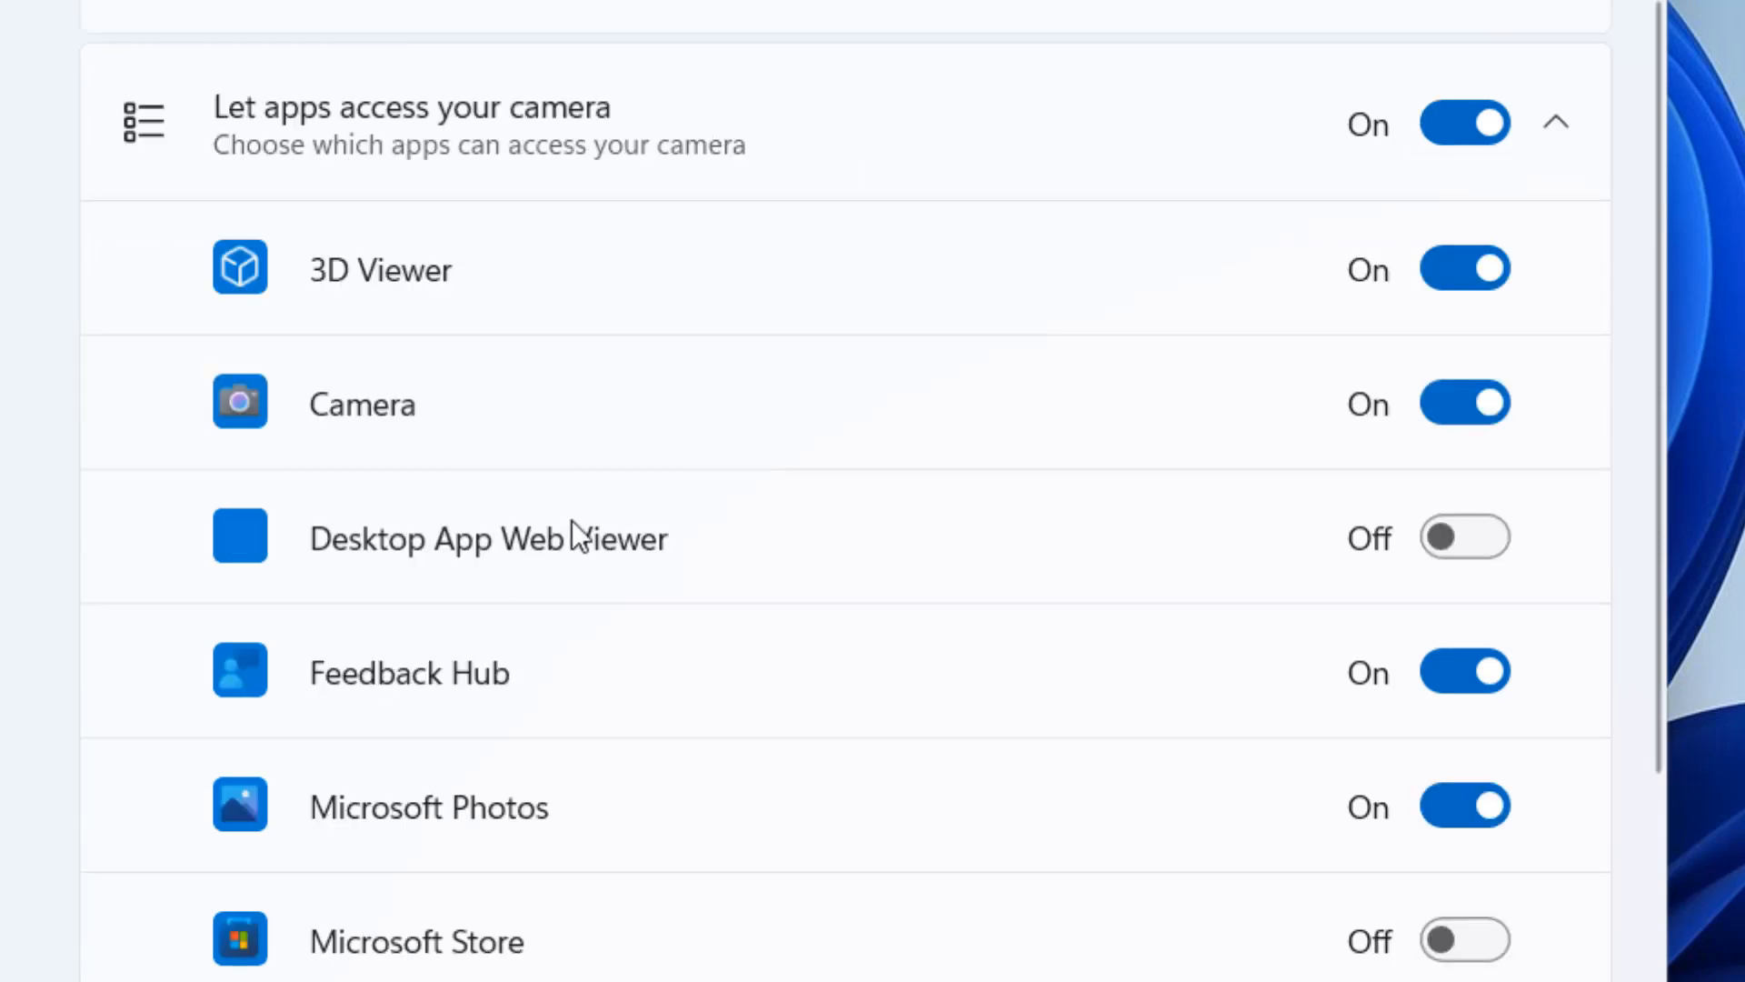
{"action": "scroll", "scroll_direction": "down", "scroll_amount": 3}
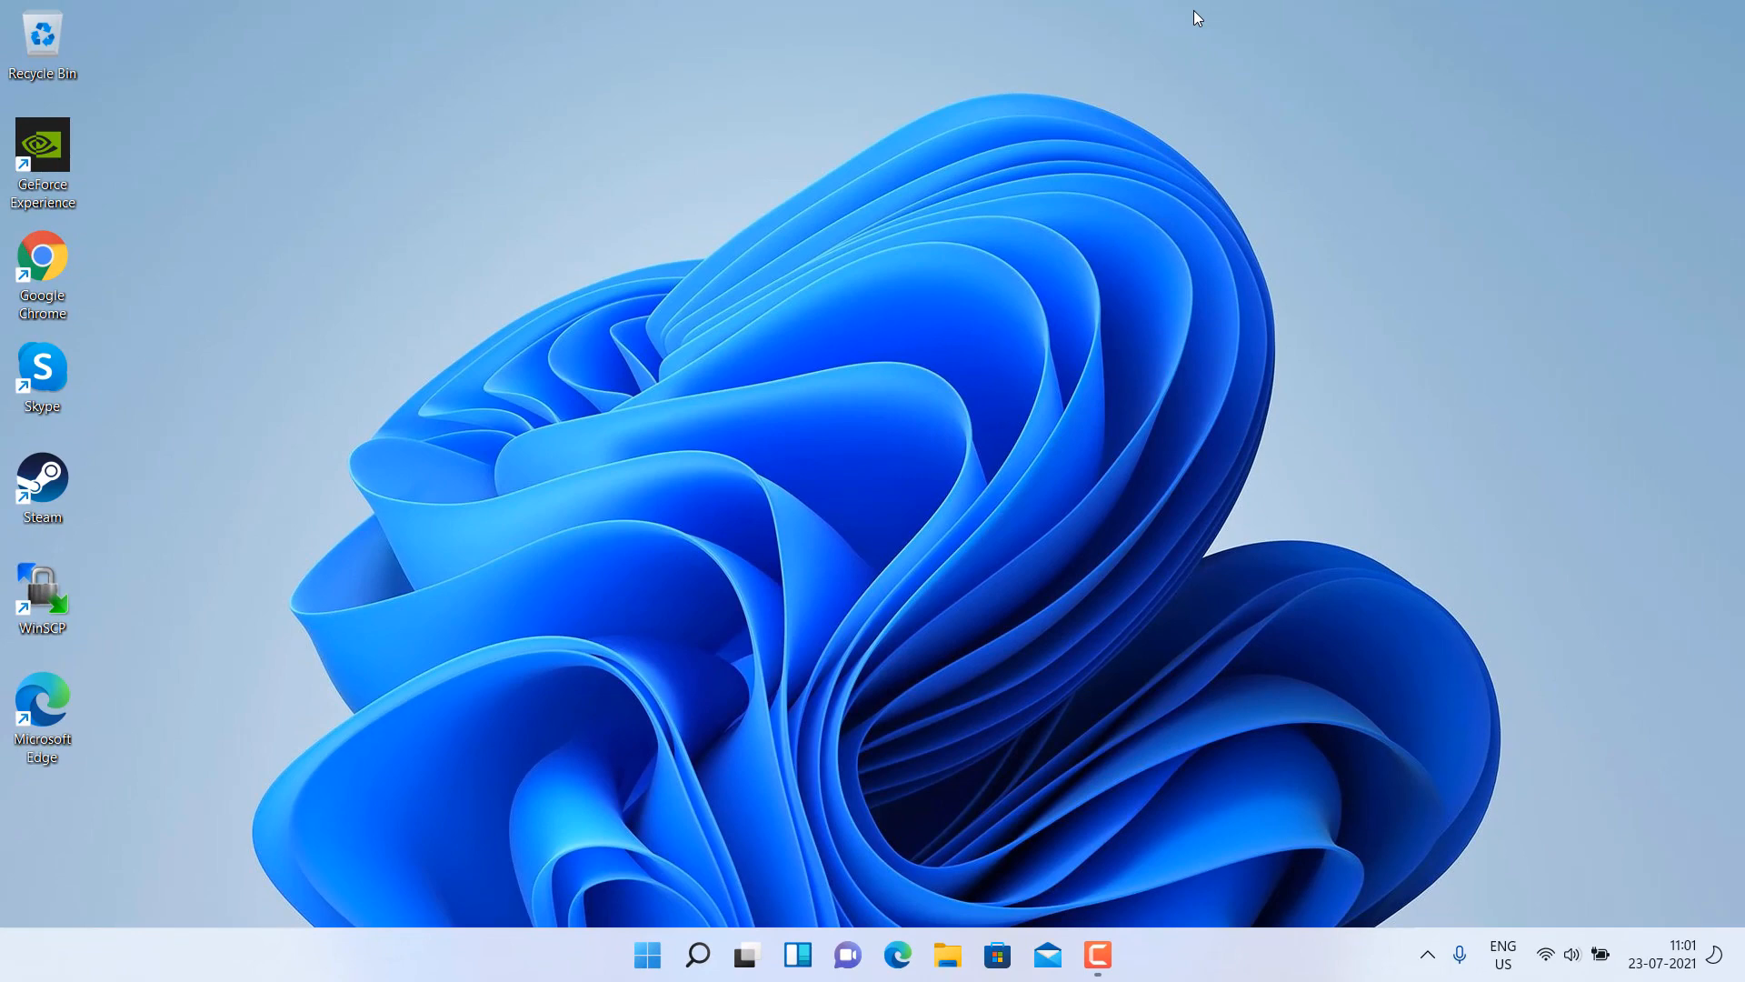
Search for 'device Manager' and launch Device Manager from the results.
{"action": "type", "text": "device Manager"}
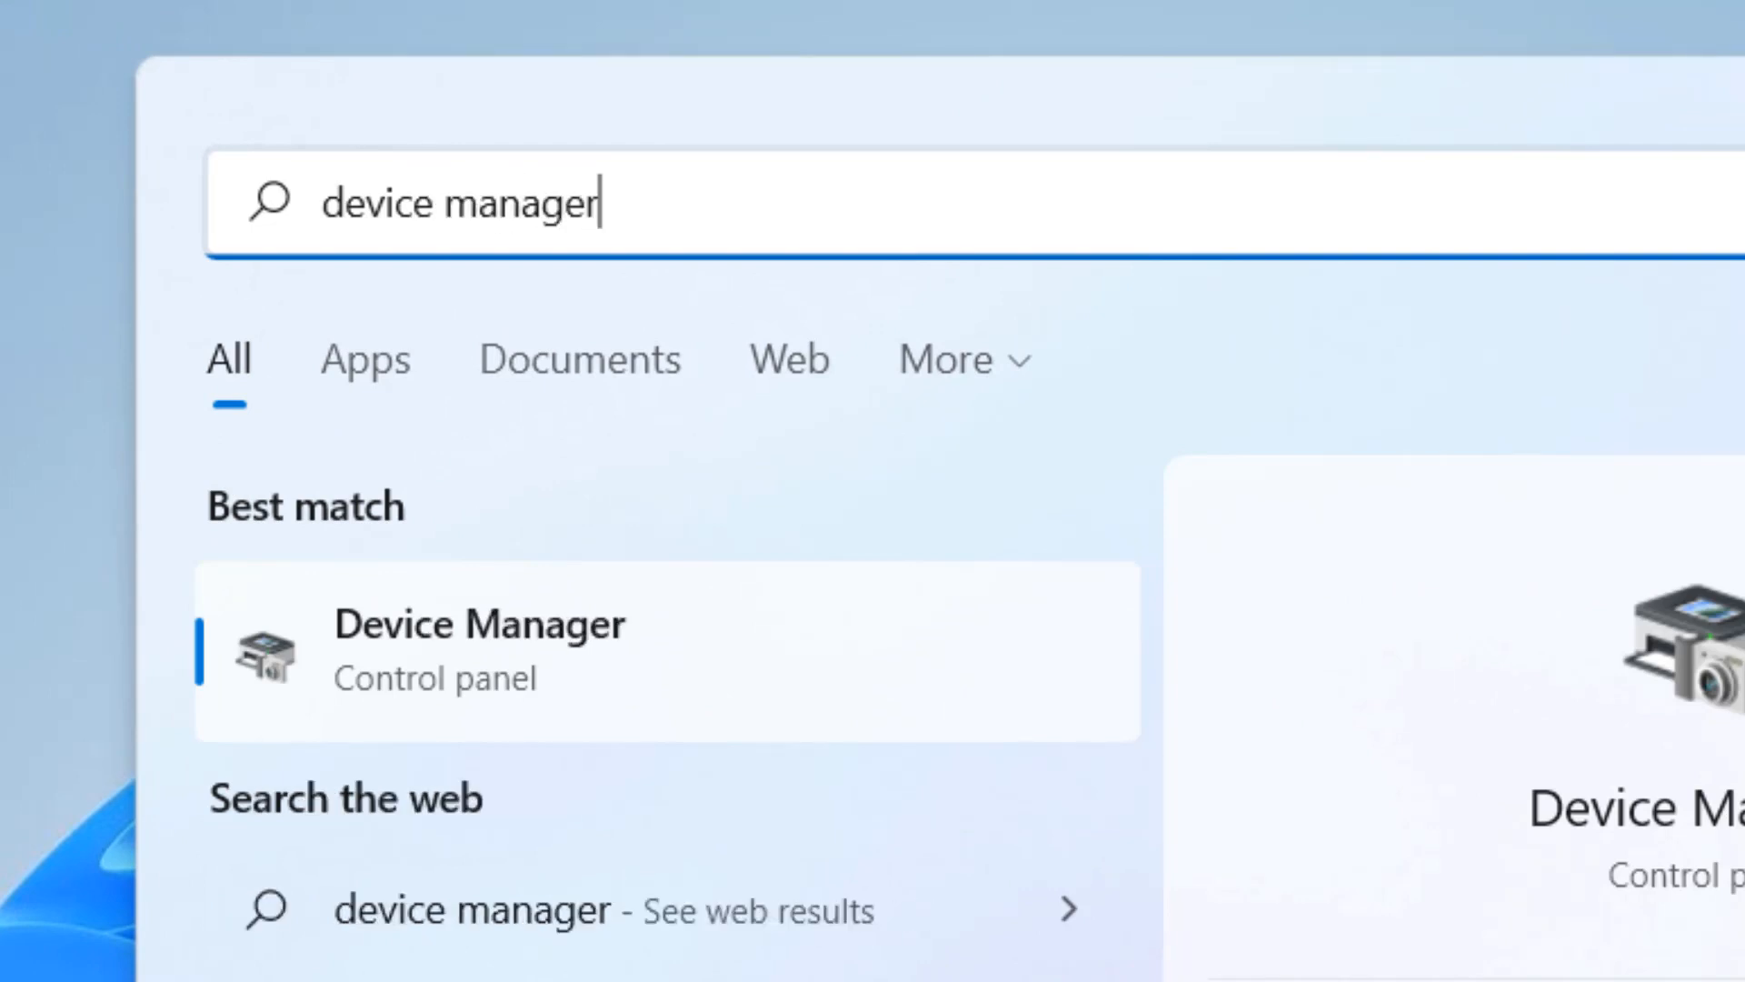
{"action": "left_click", "coordinate": [479, 651]}
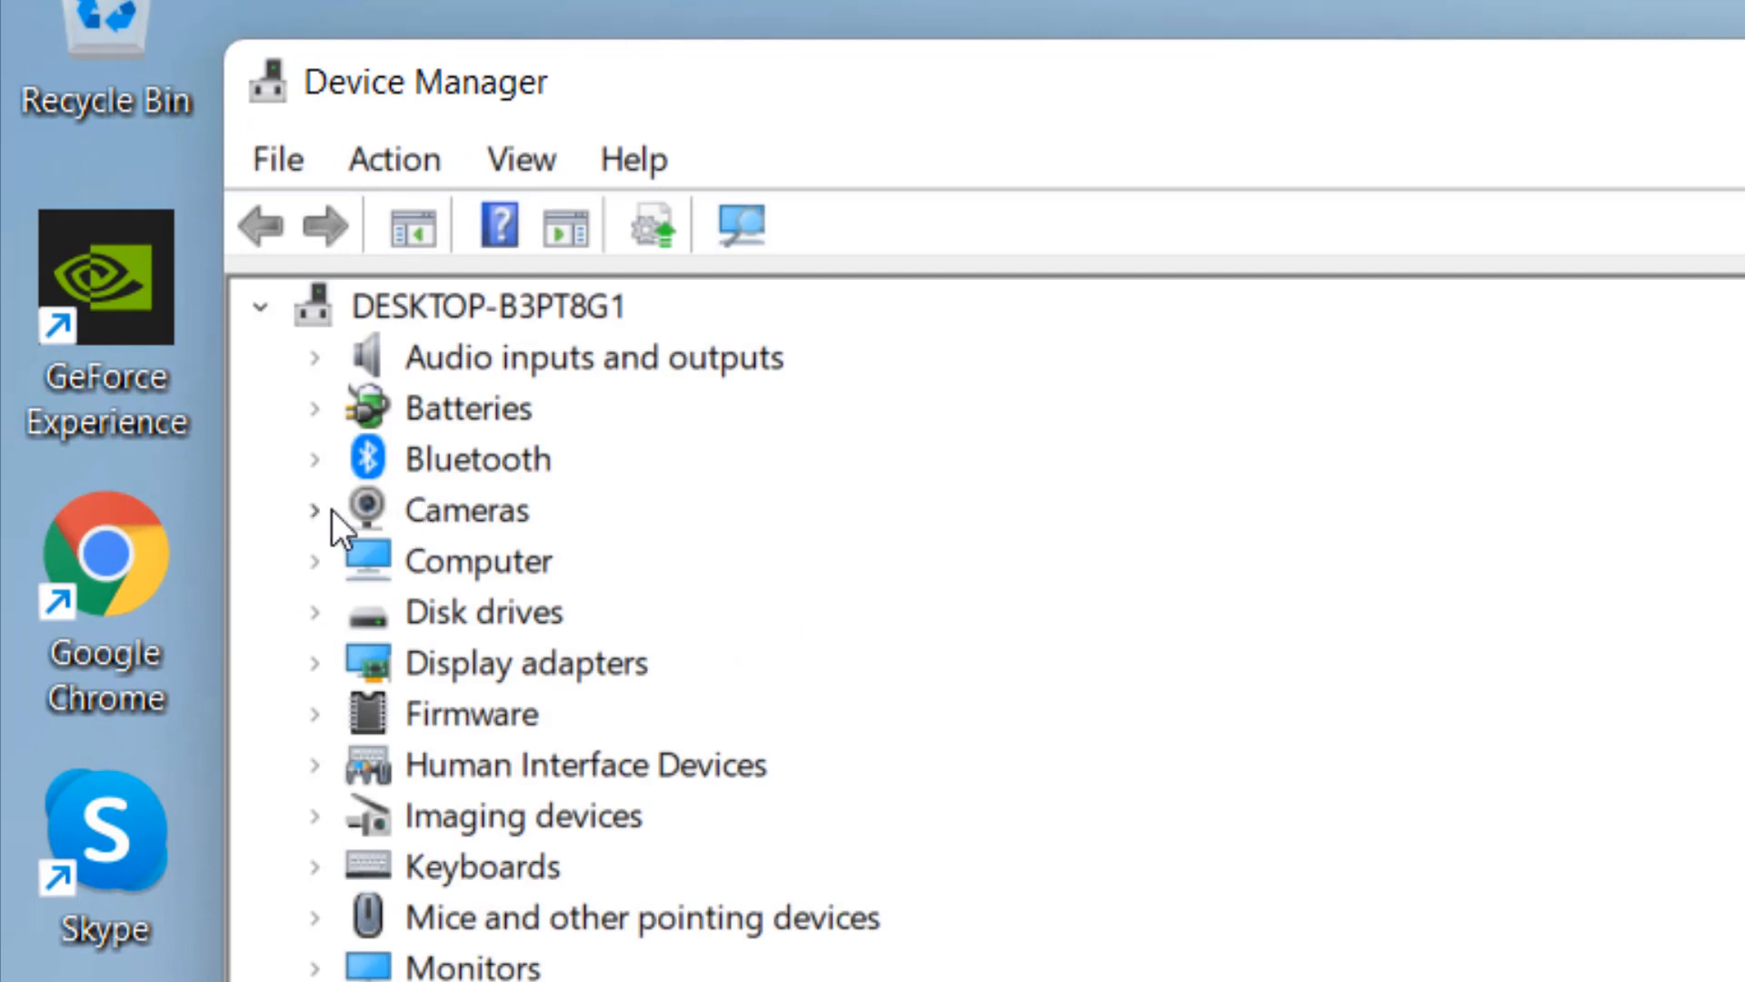
Uninstall the Integrated Webcam from the Cameras category and confirm removal.
{"action": "left_click", "coordinate": [314, 510]}
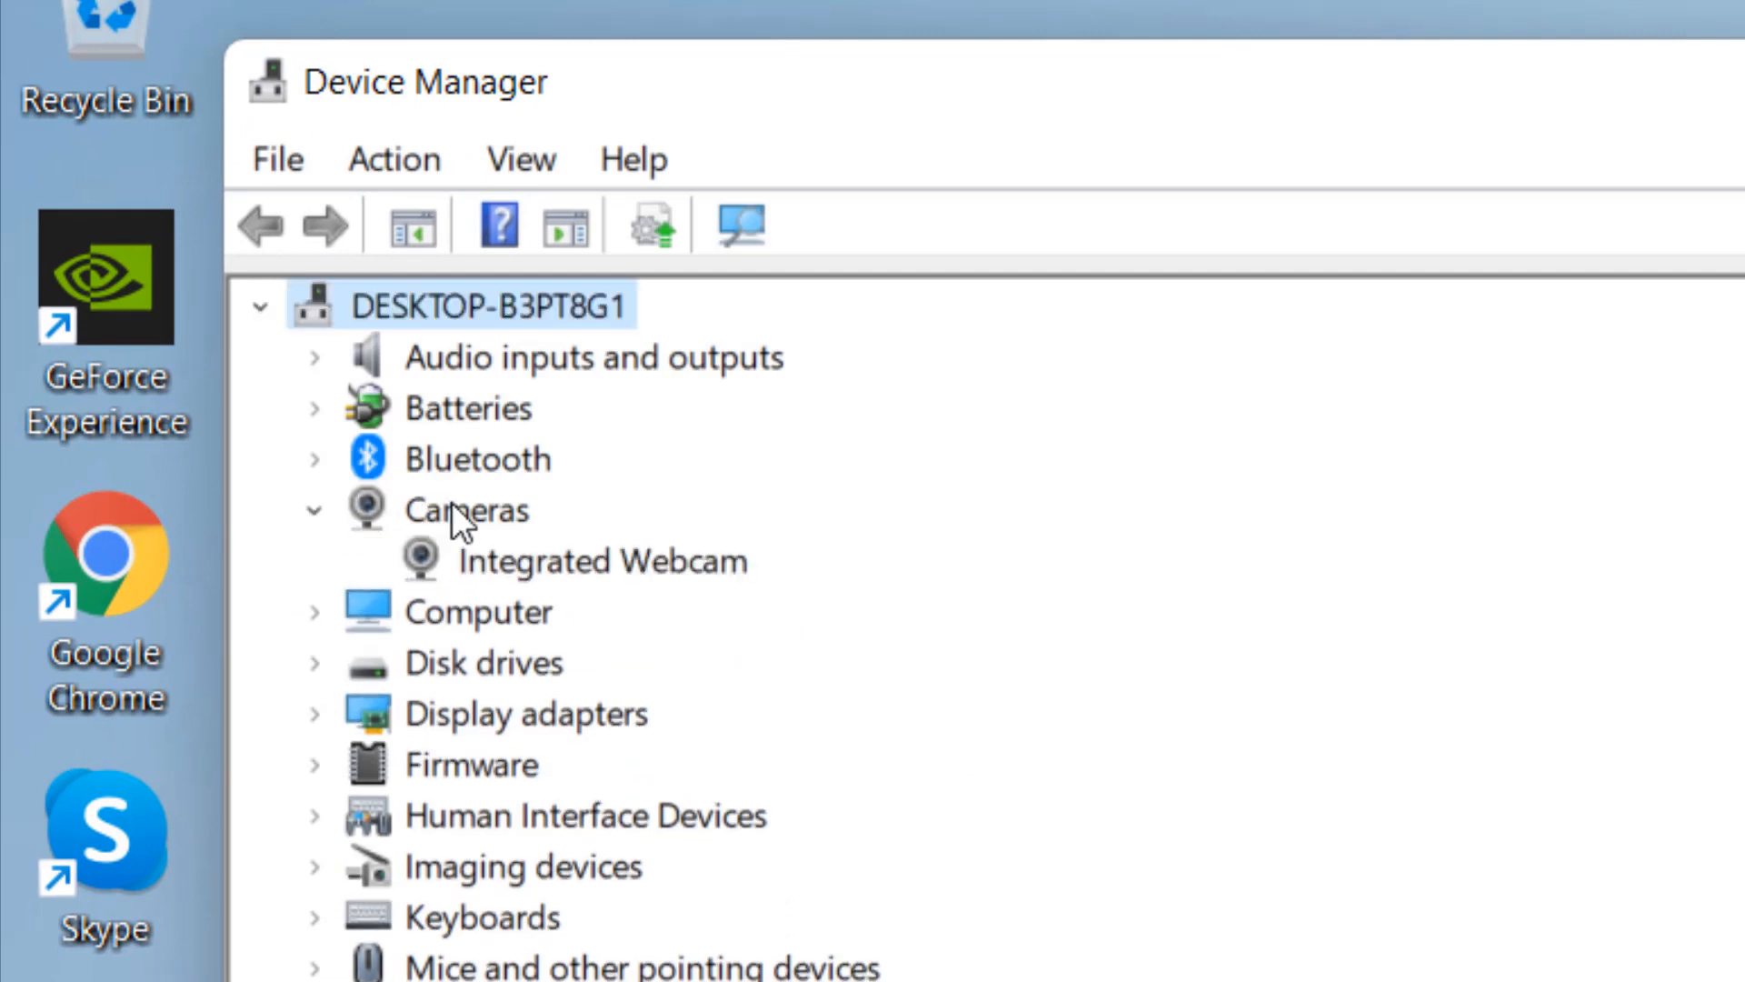
{"action": "left_click", "coordinate": [479, 611]}
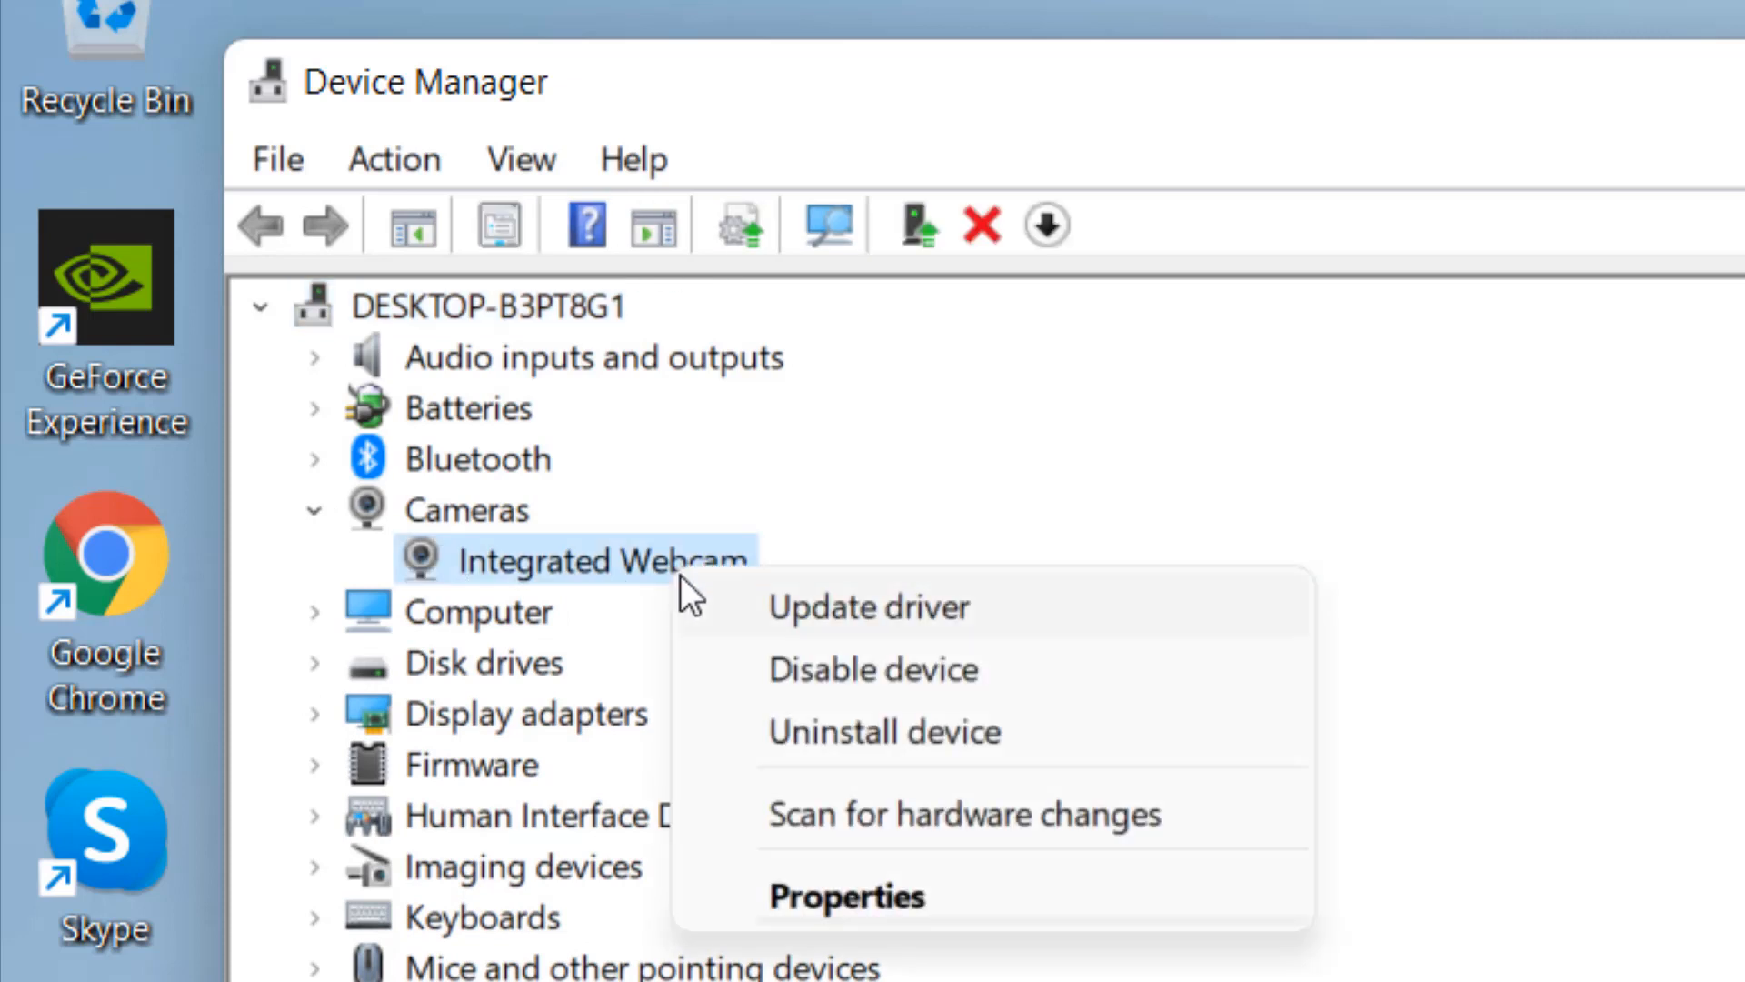
{"action": "mouse_move", "coordinate": [915, 733]}
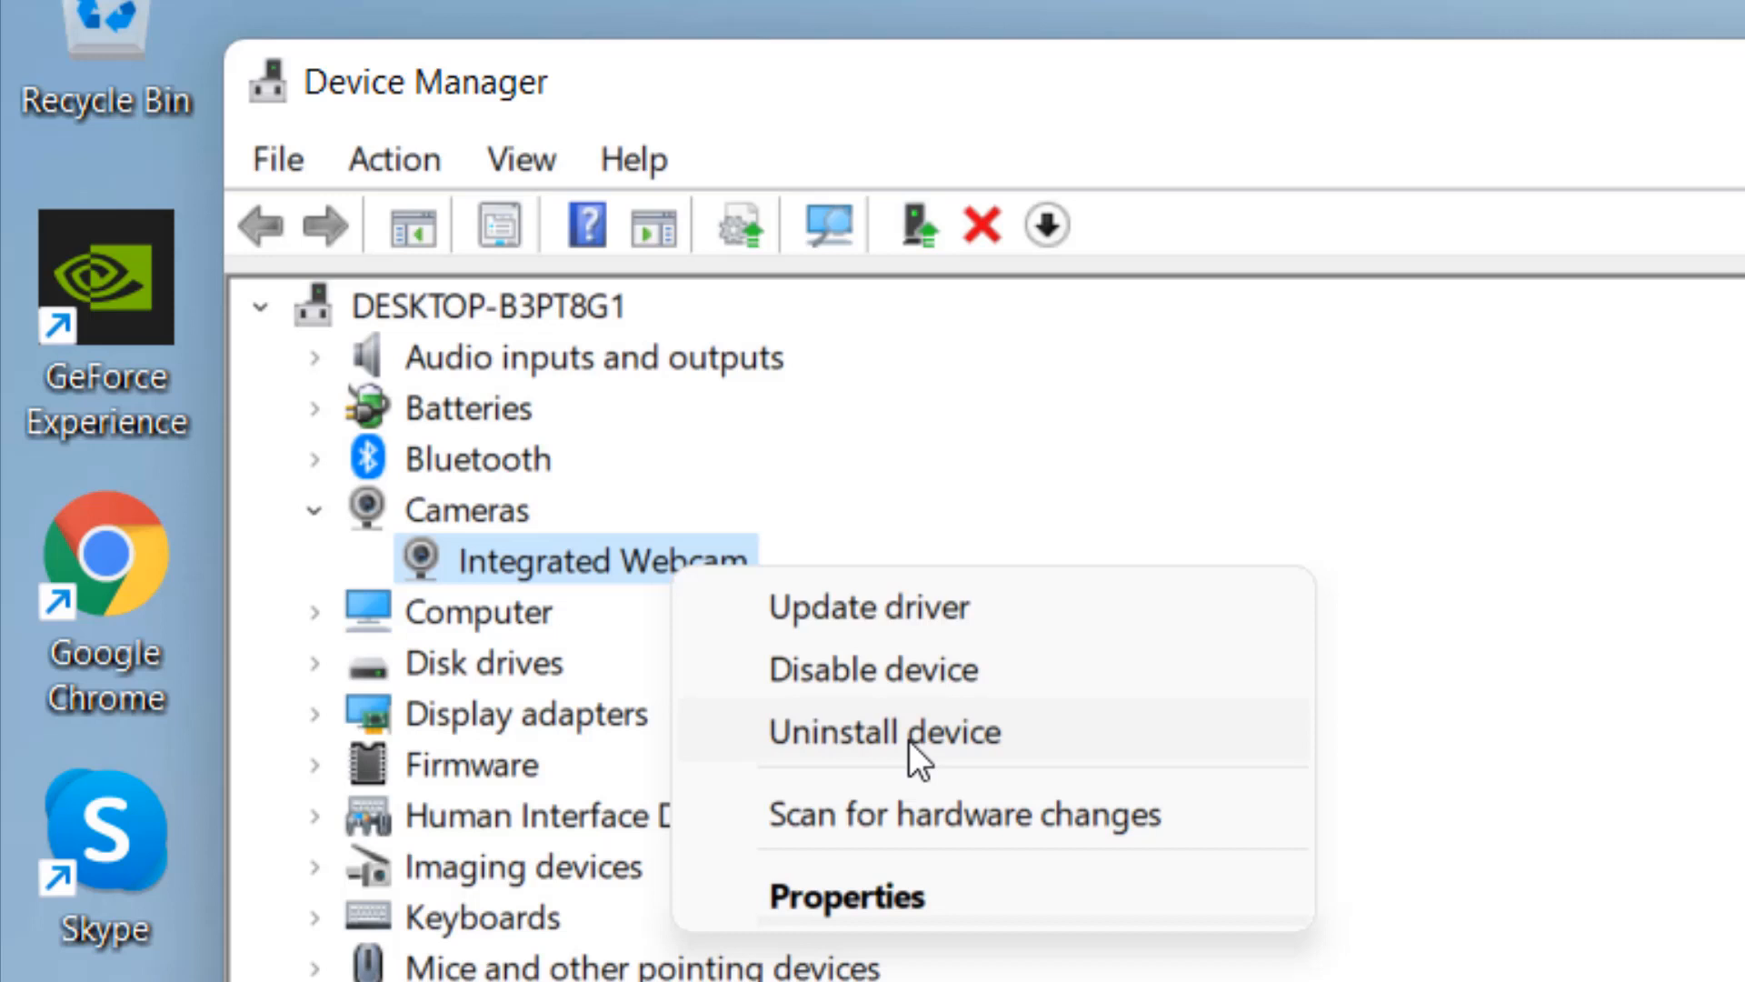
{"action": "left_click", "coordinate": [883, 731]}
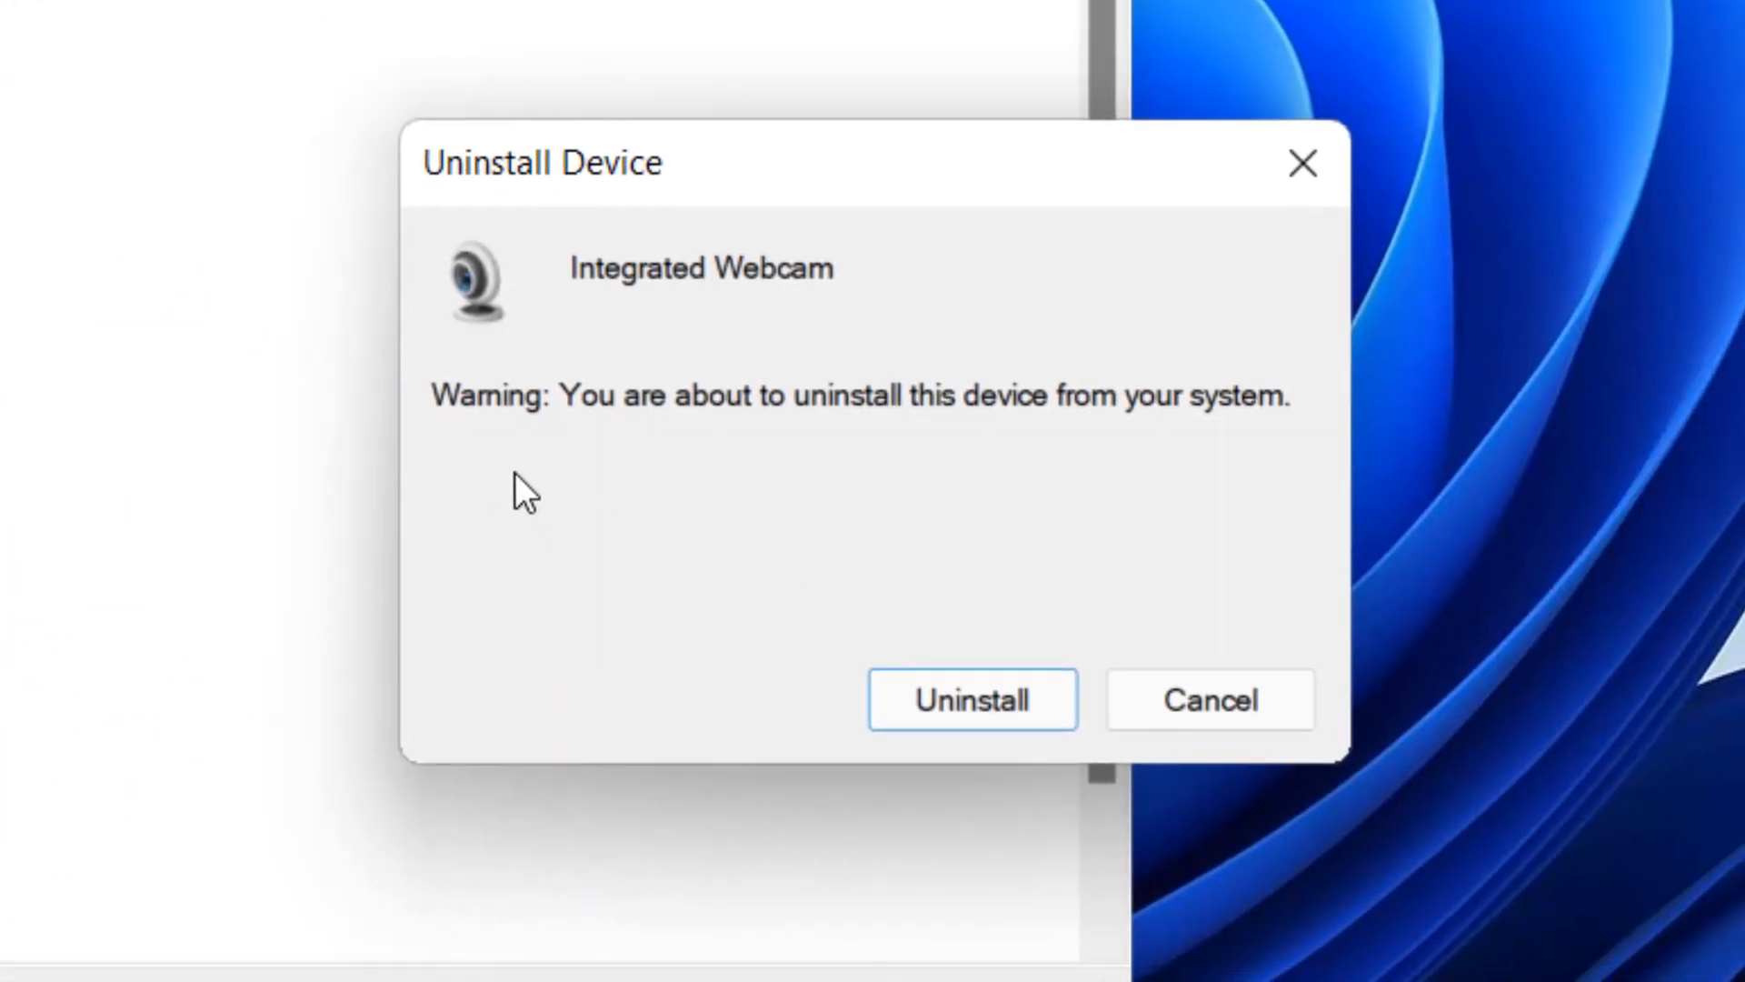
{"action": "mouse_move", "coordinate": [618, 594]}
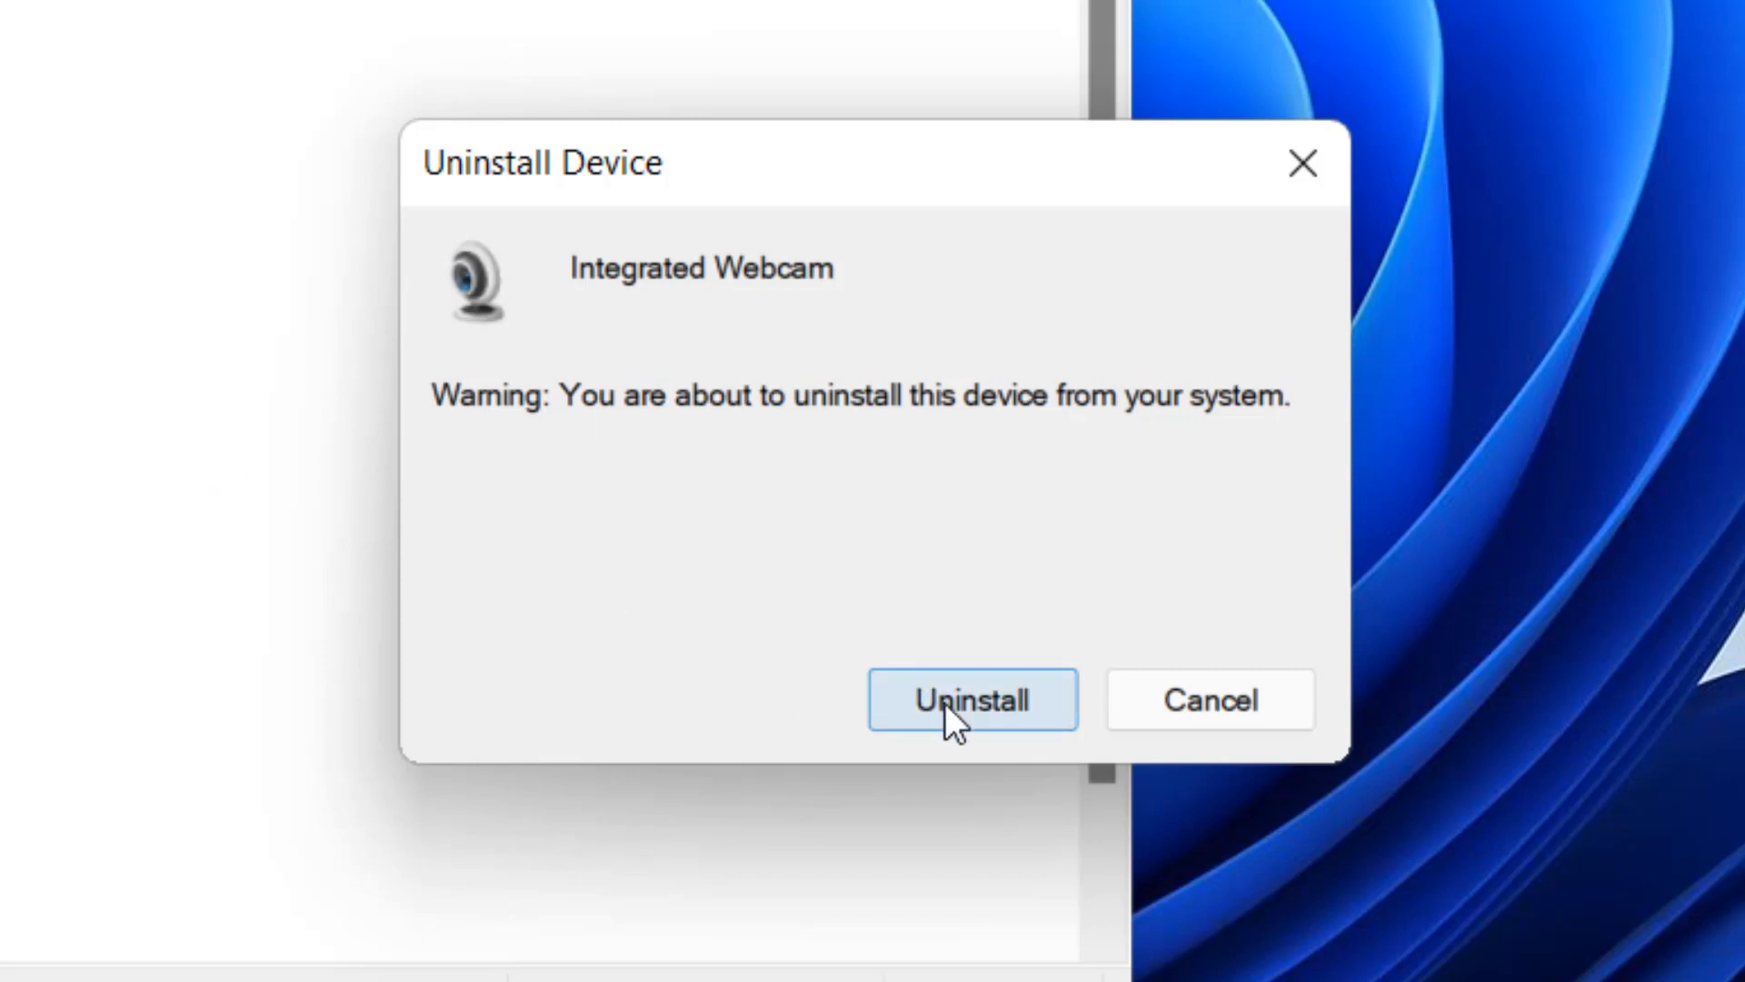
{"action": "left_click", "coordinate": [969, 699]}
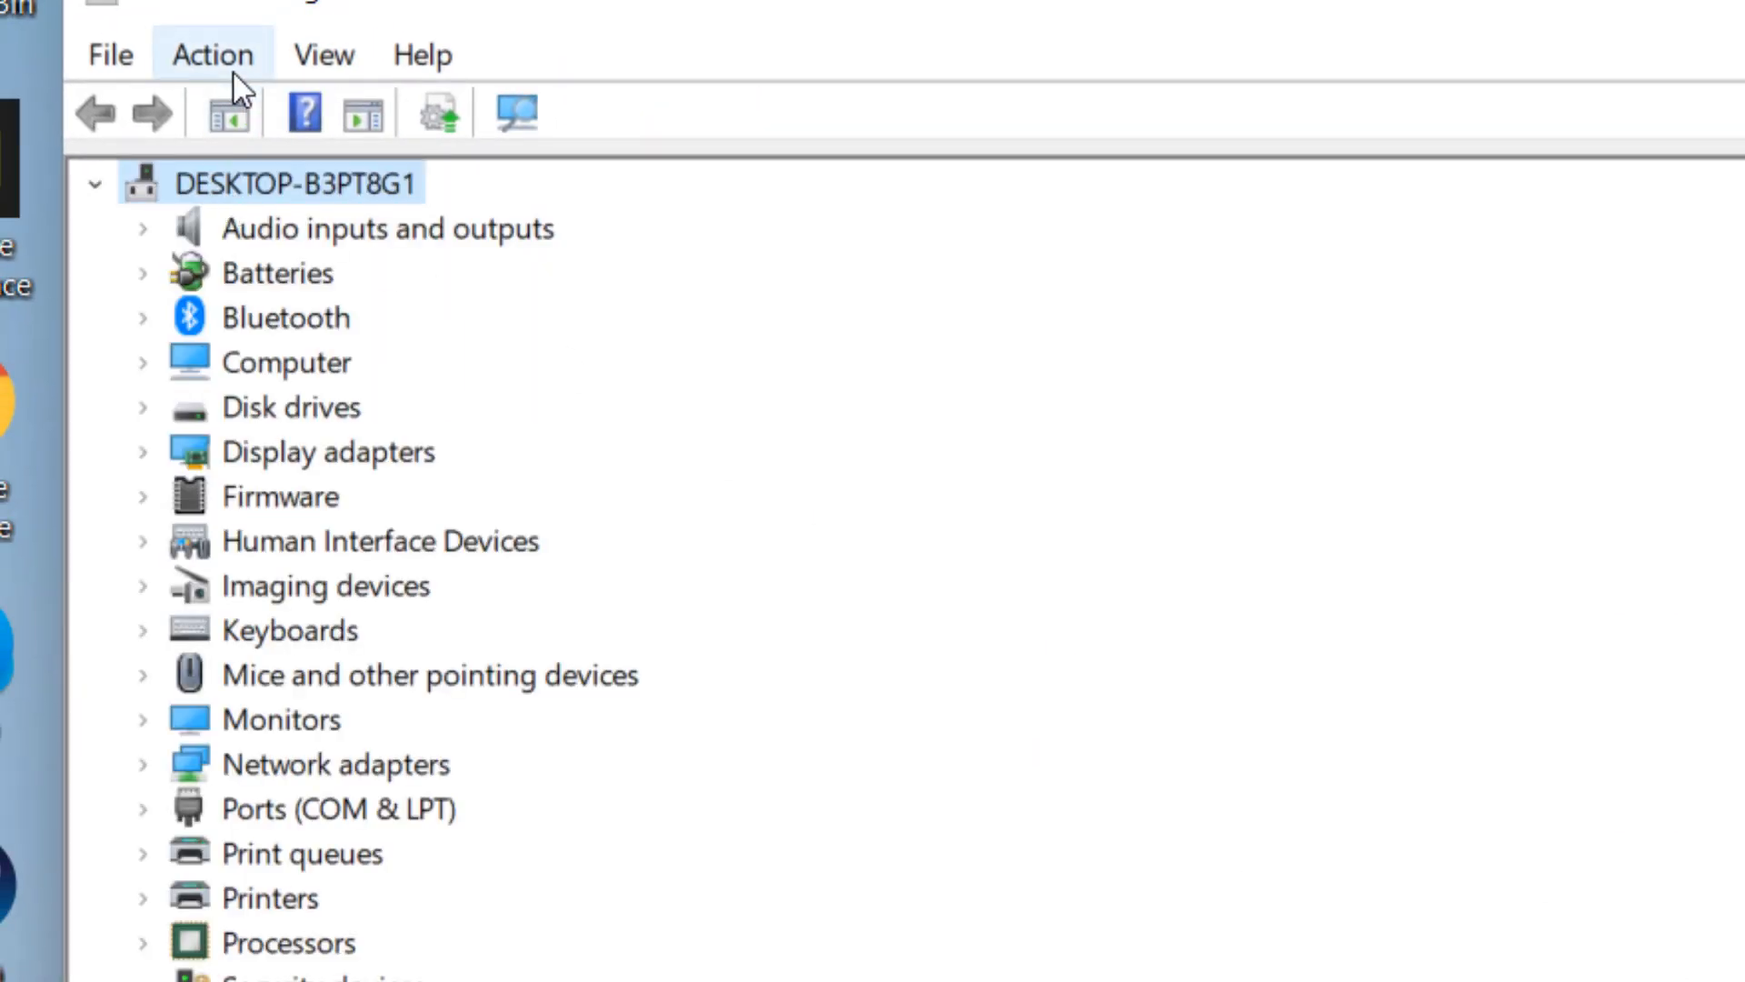
Run Scan for hardware changes from the Action menu to redetect the webcam.
{"action": "left_click", "coordinate": [211, 53]}
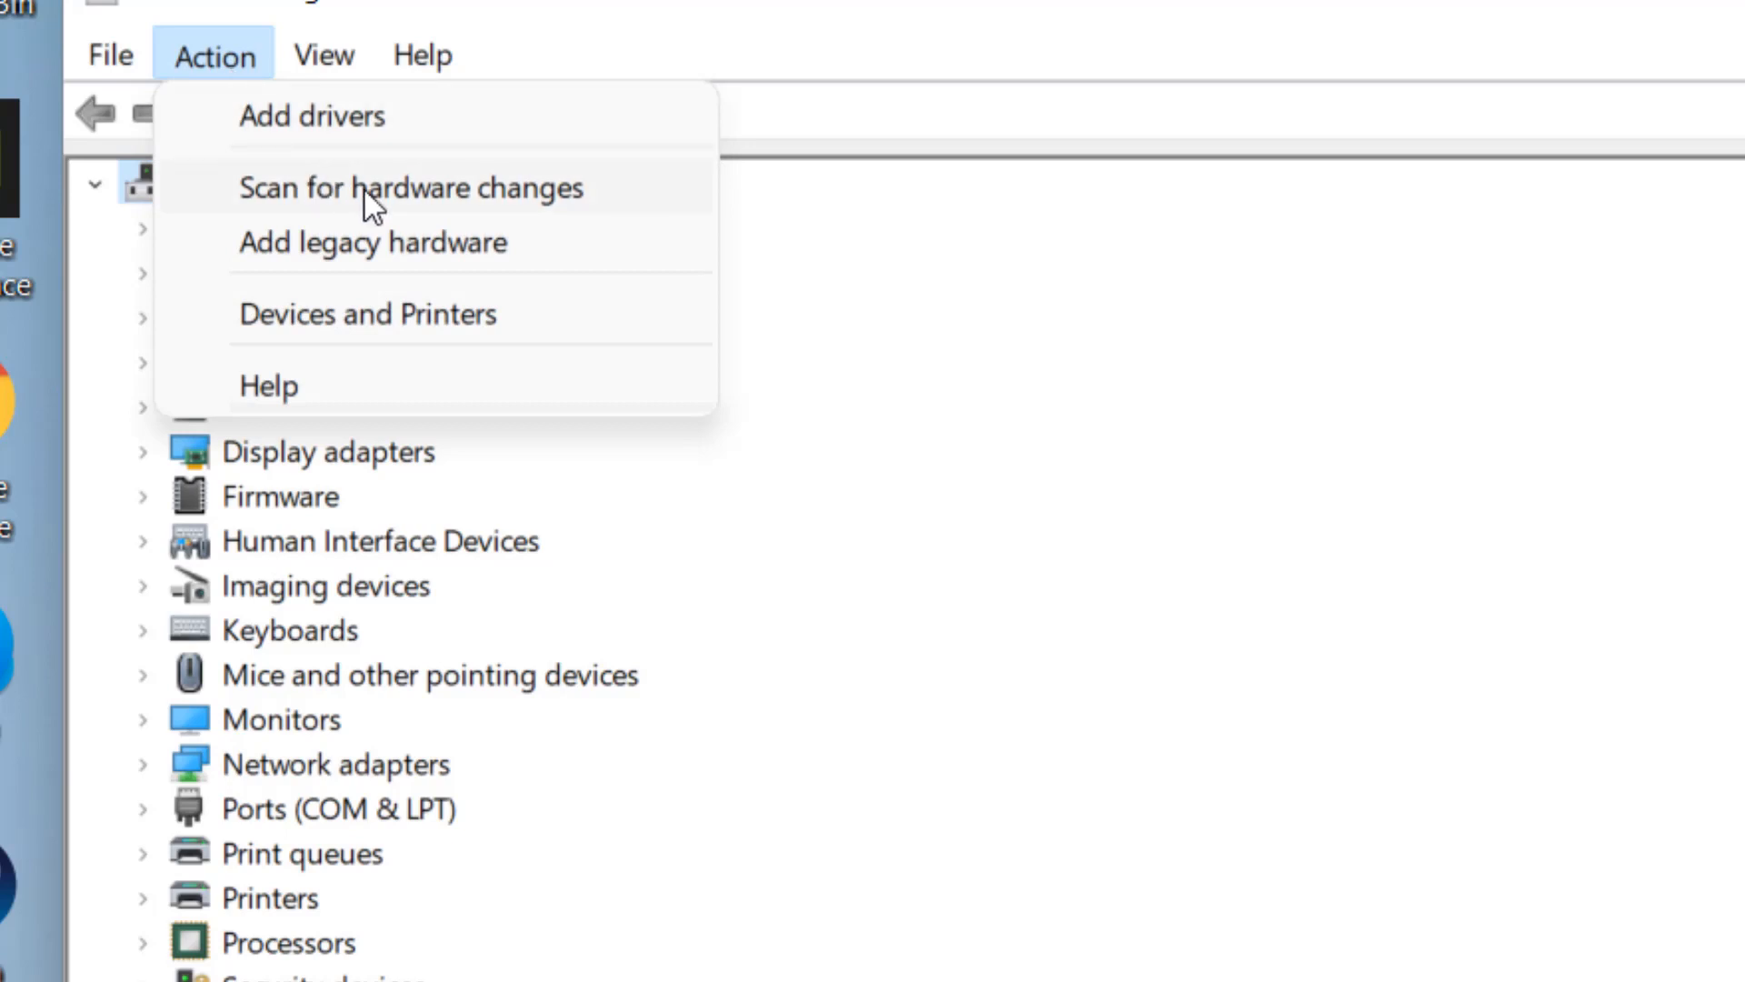
{"action": "left_click", "coordinate": [411, 187]}
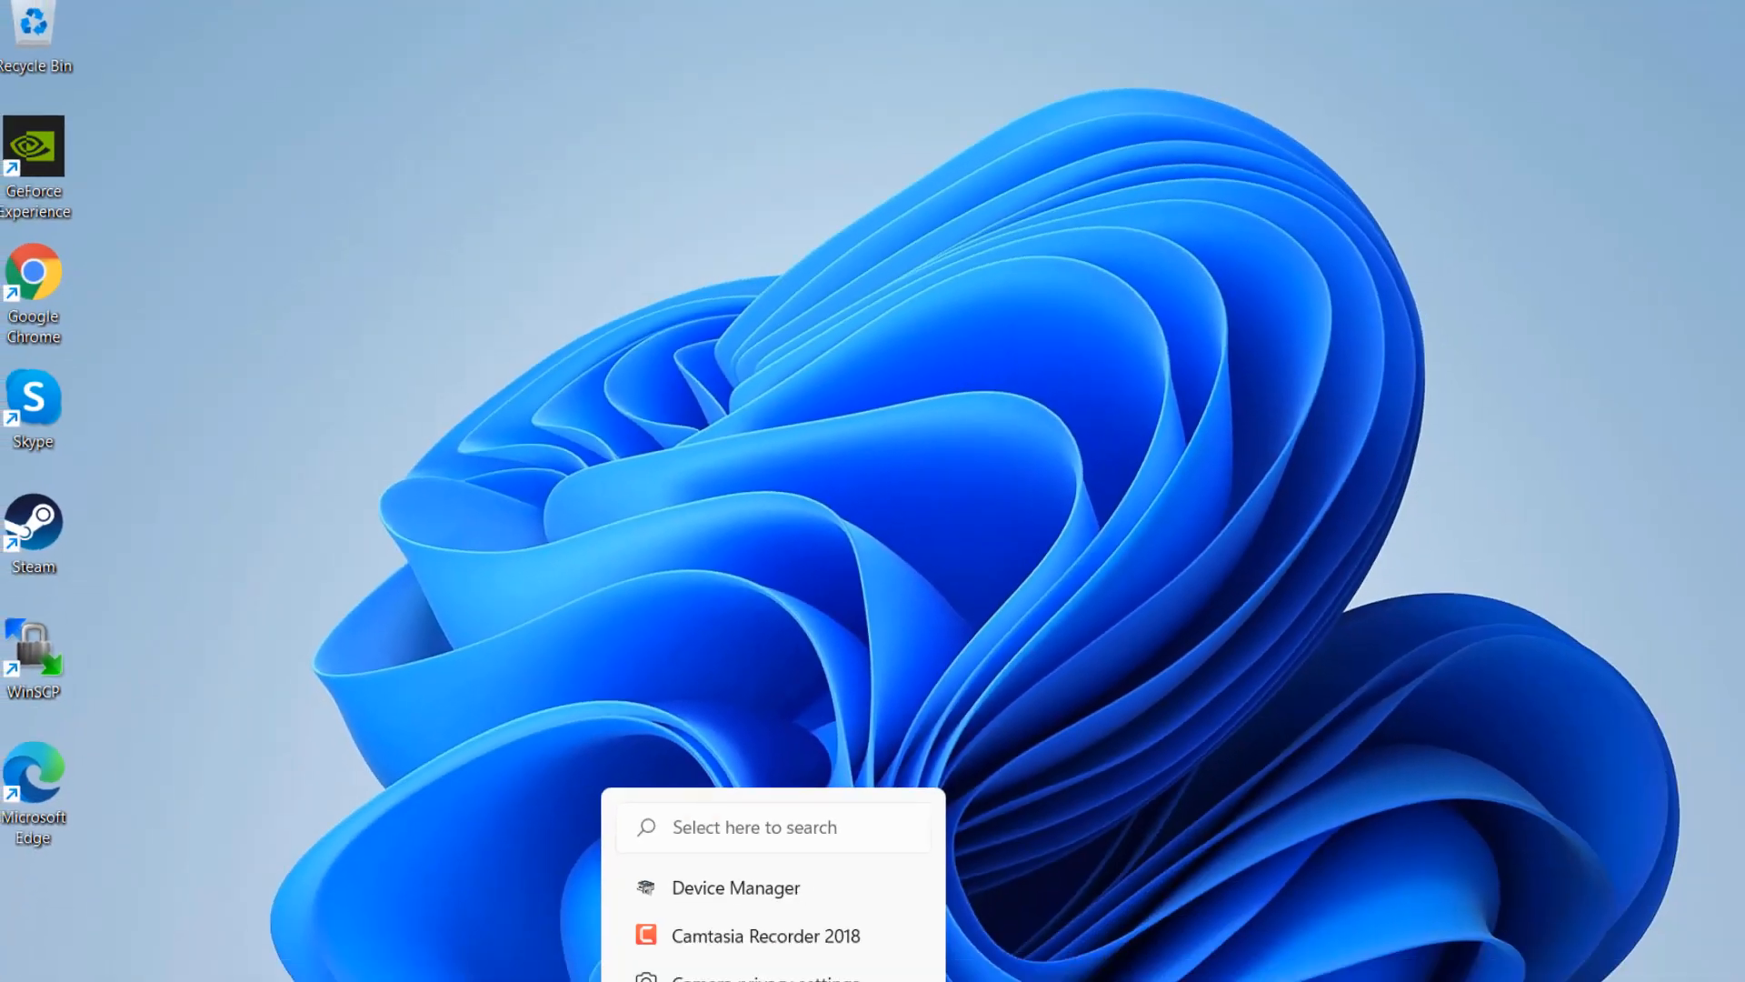
Find and launch Google Chrome from the taskbar search box.
{"action": "left_click", "coordinate": [697, 954]}
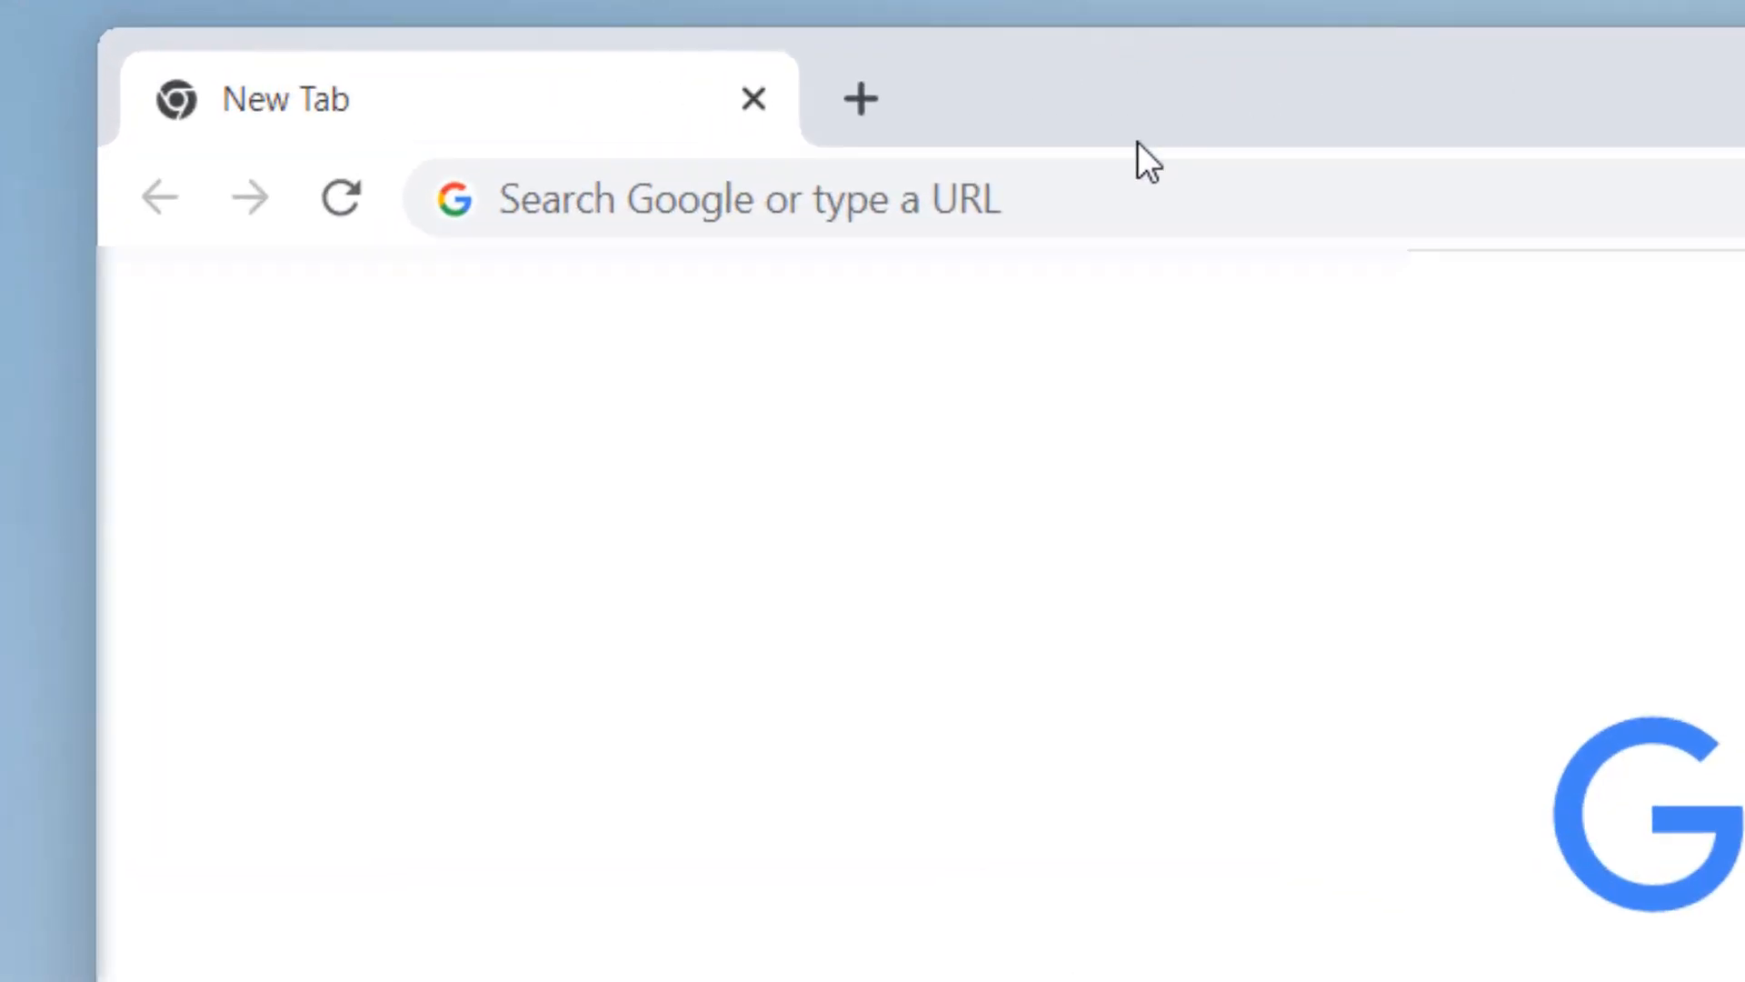
Search 'dell camera driver' and open Dell's Realtek IR Camera Driver page.
{"action": "type", "text": "de"}
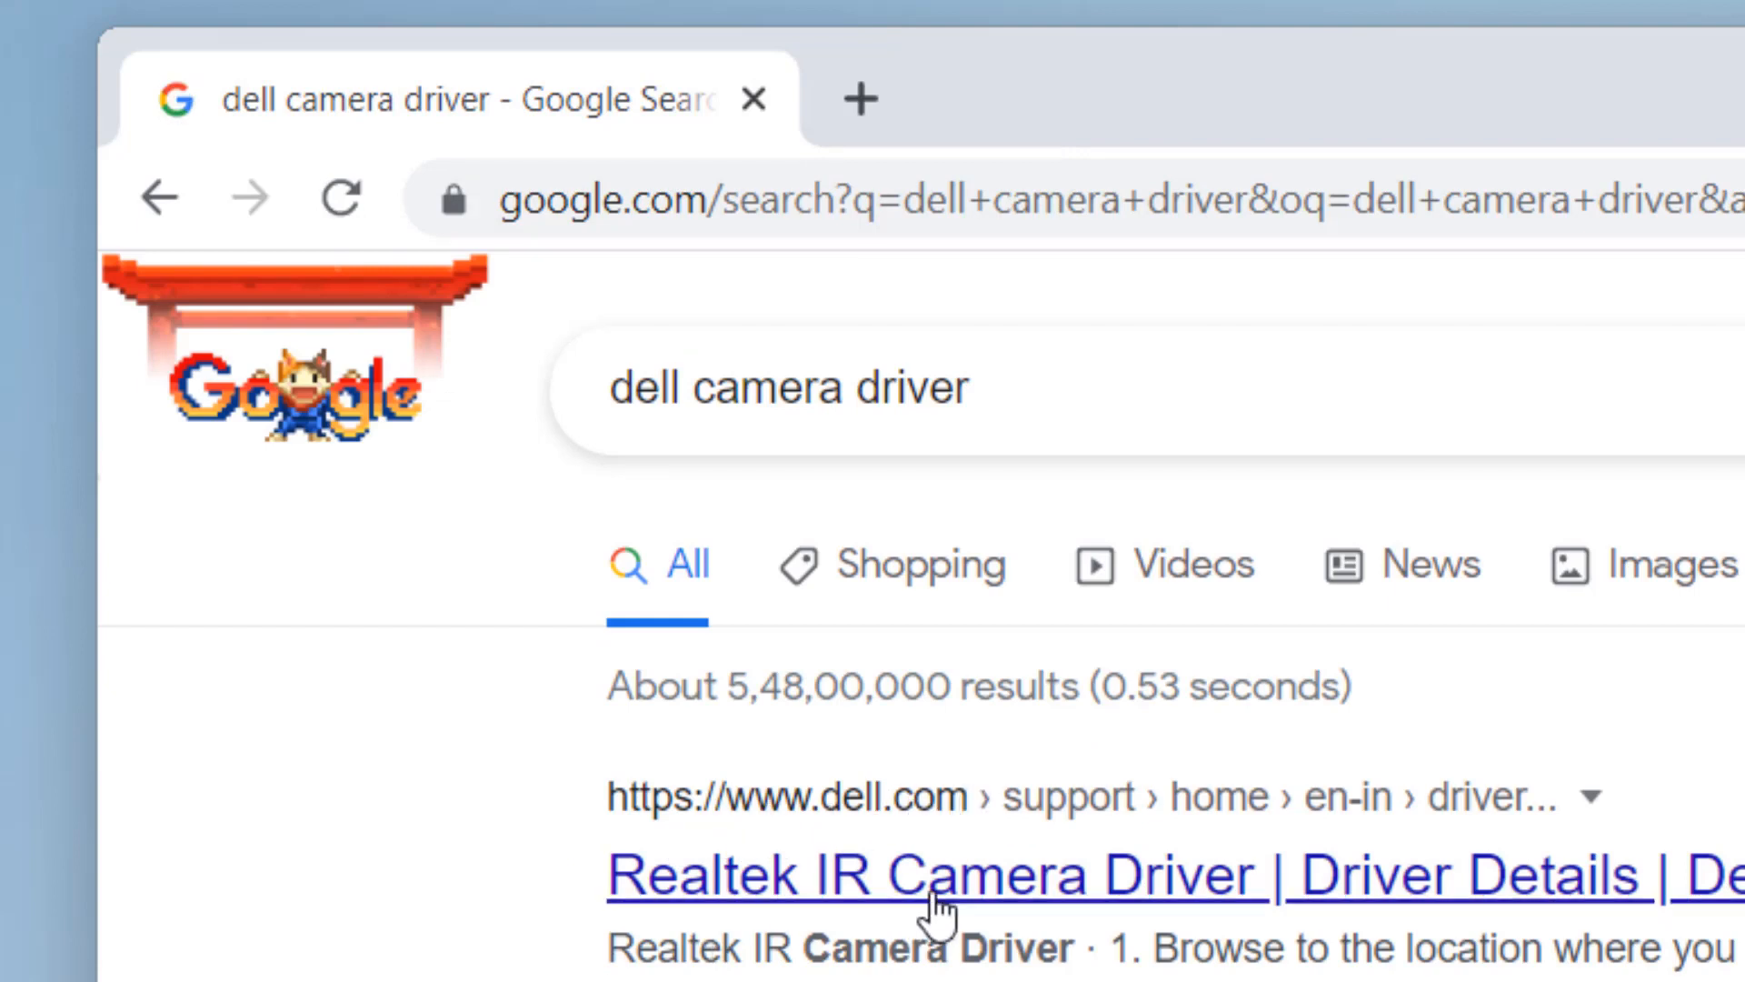
{"action": "left_click", "coordinate": [946, 874]}
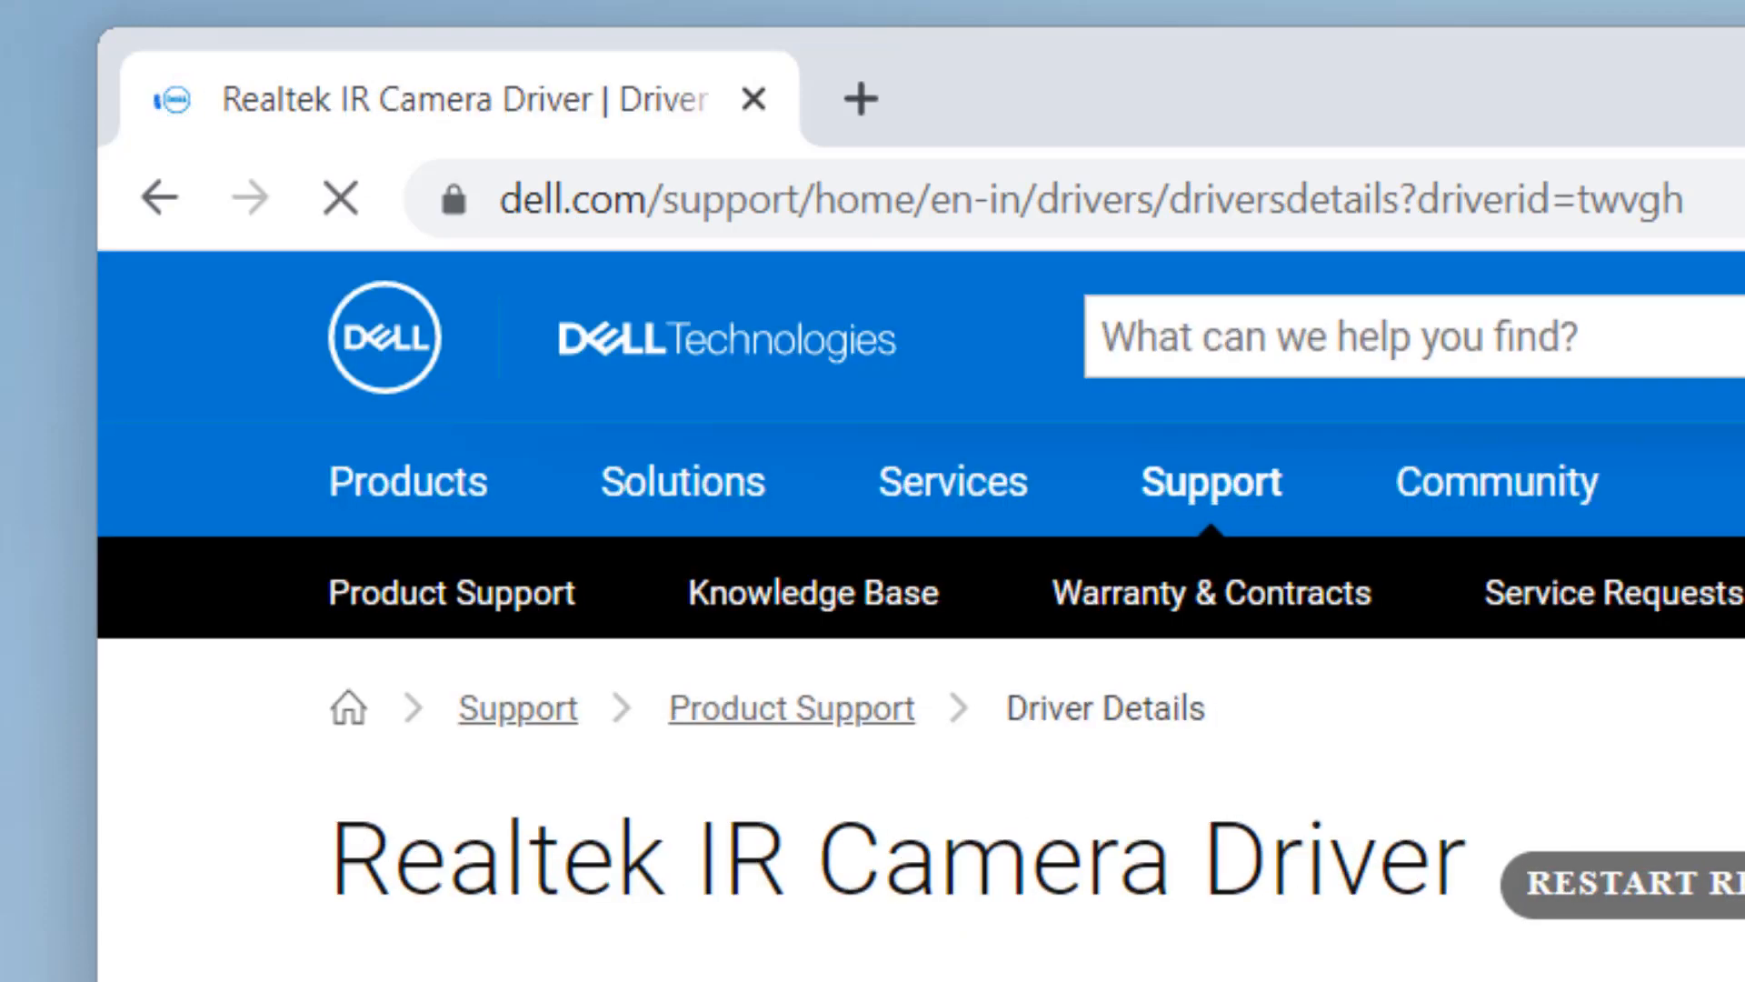
{"action": "scroll", "scroll_direction": "down", "scroll_amount": 3}
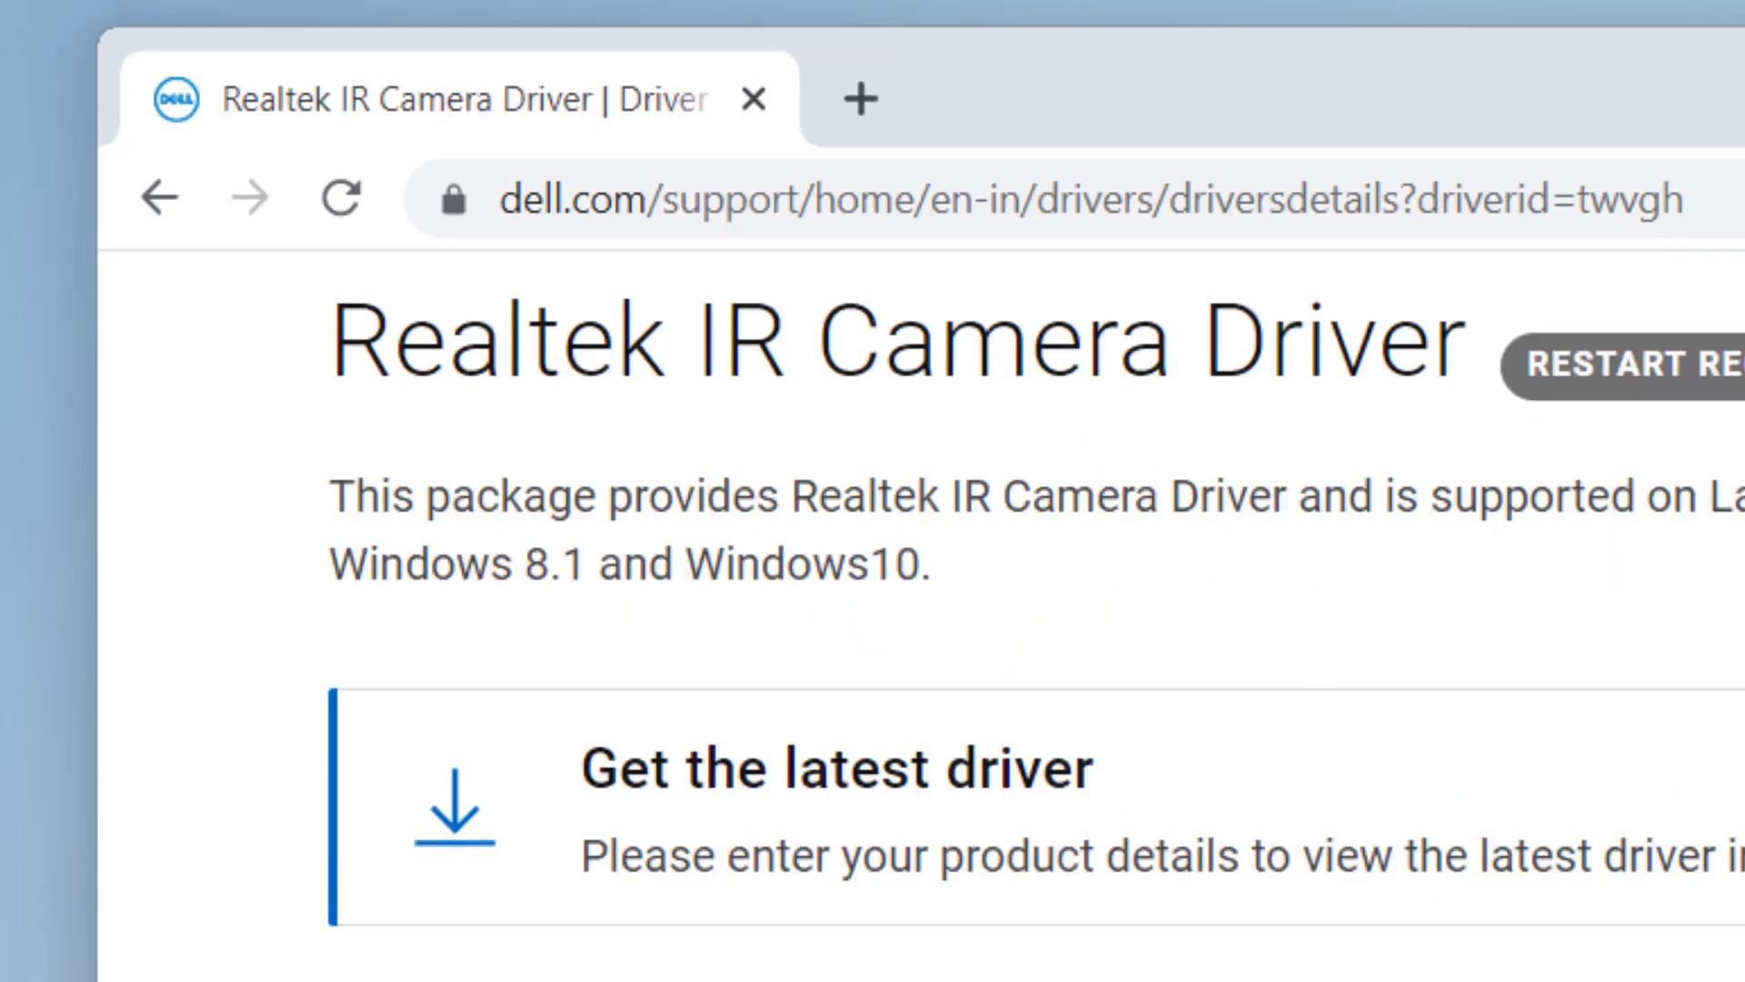
{"action": "scroll", "scroll_direction": "down", "scroll_amount": 3}
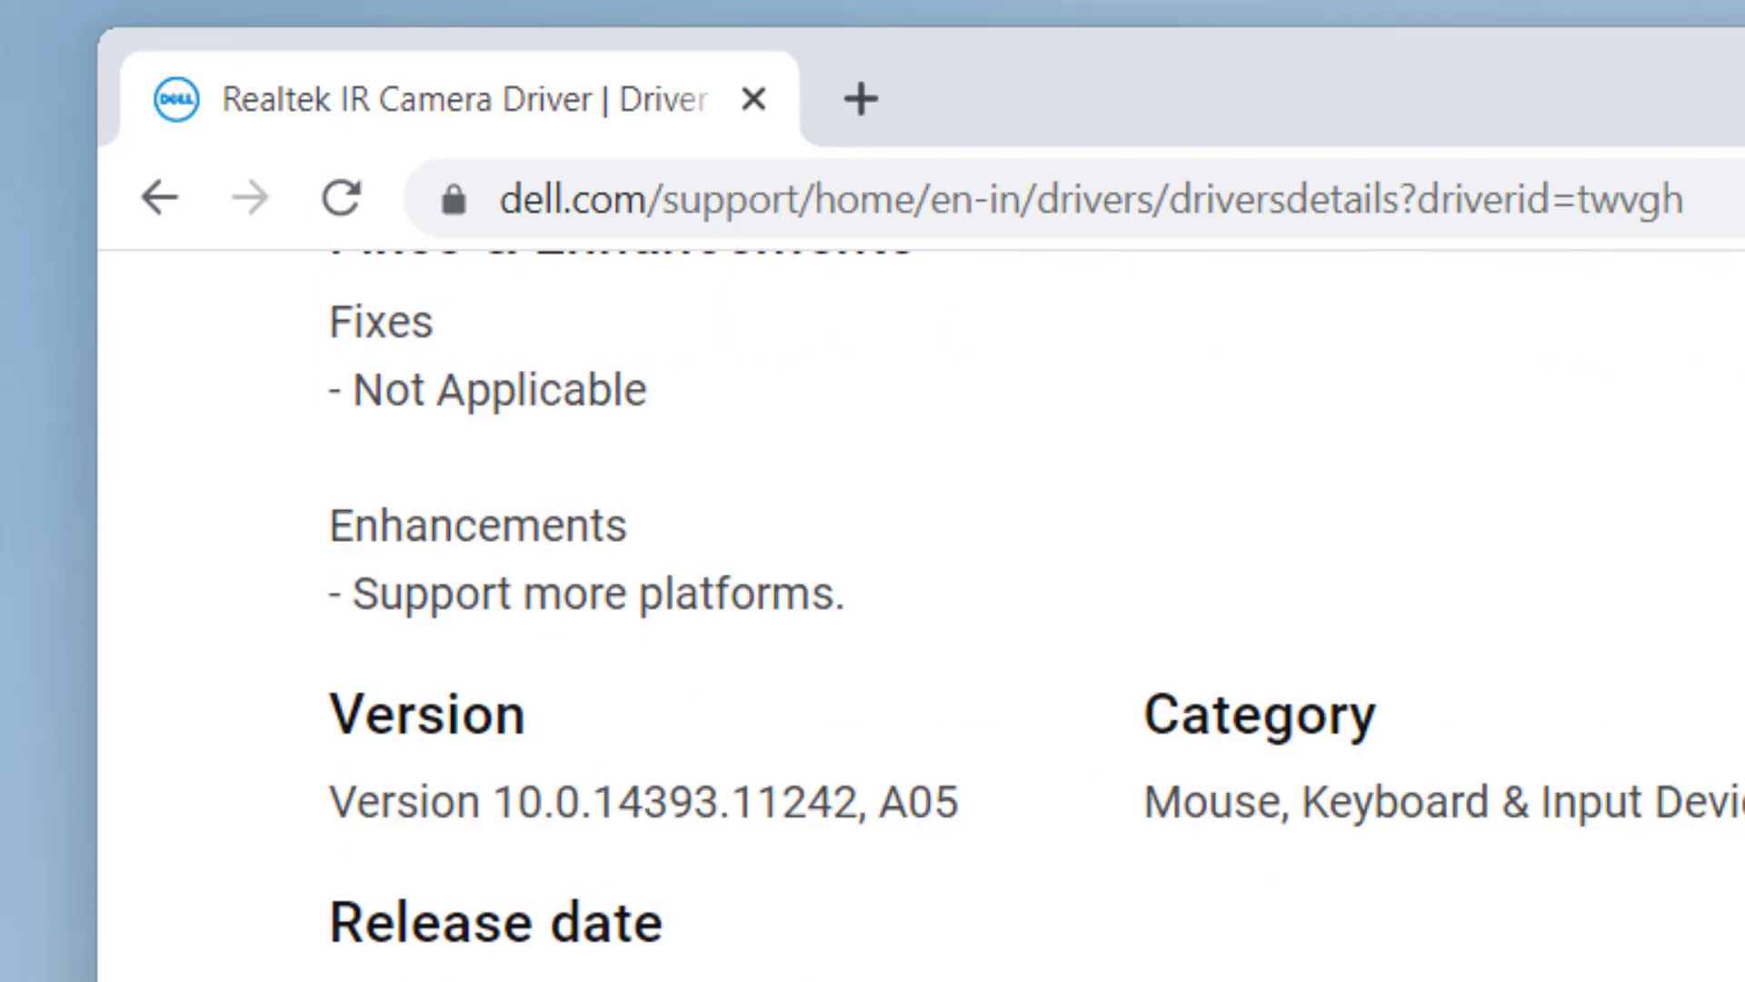